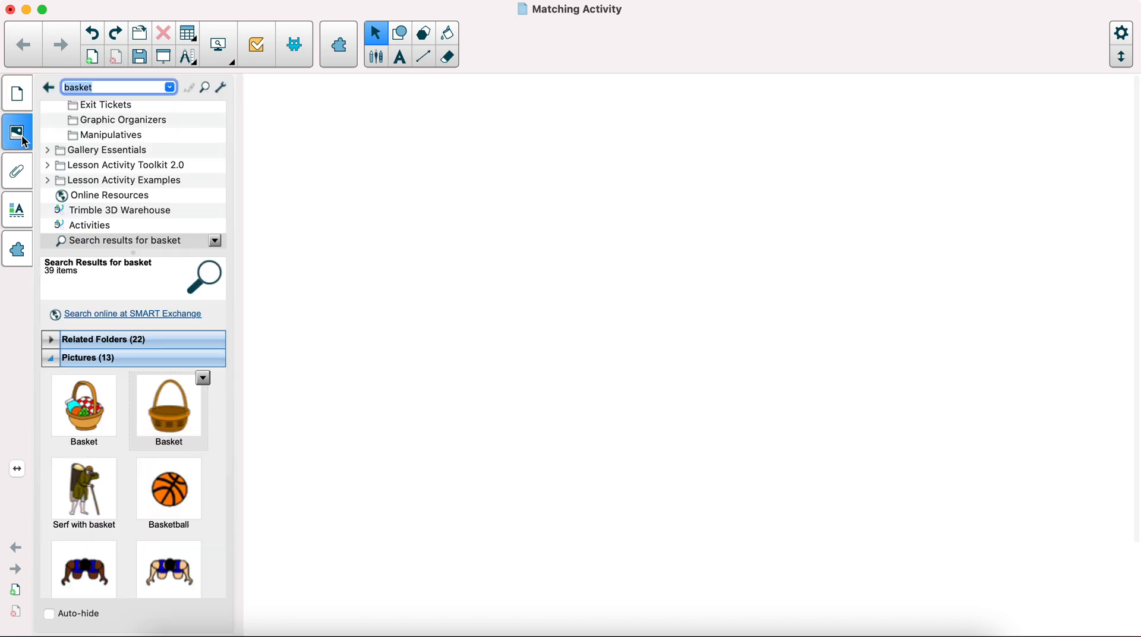
pyautogui.moveTo(103, 121)
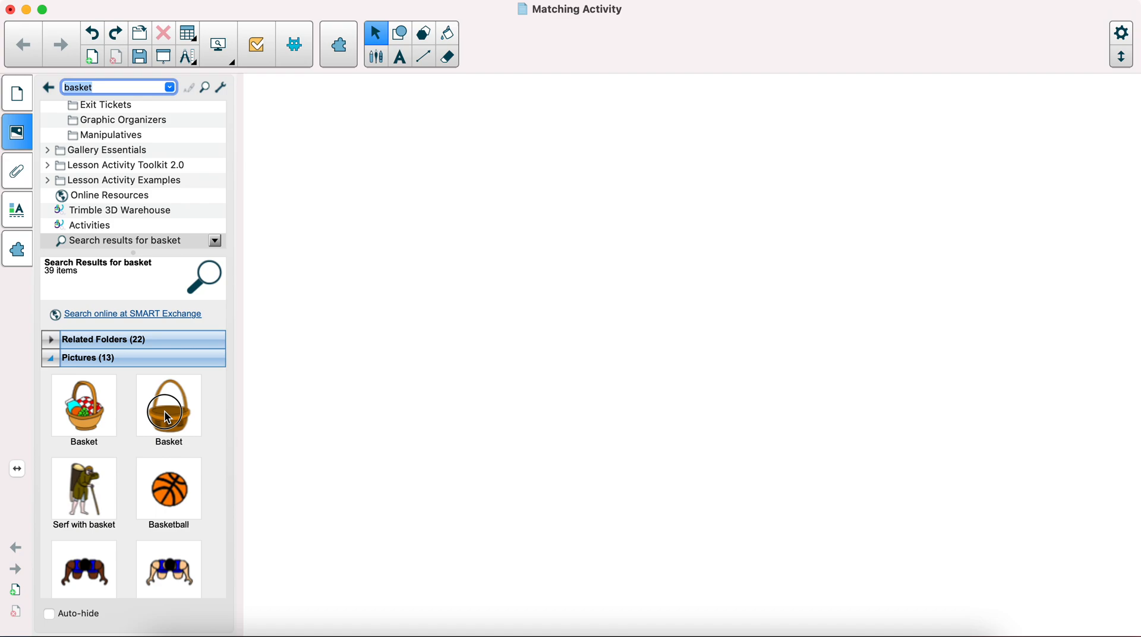
# Step: Place the Gallery basket picture on the page, enlarge it, and make a second copy beside it
pyautogui.moveTo(168, 402); pyautogui.dragTo(466, 244)
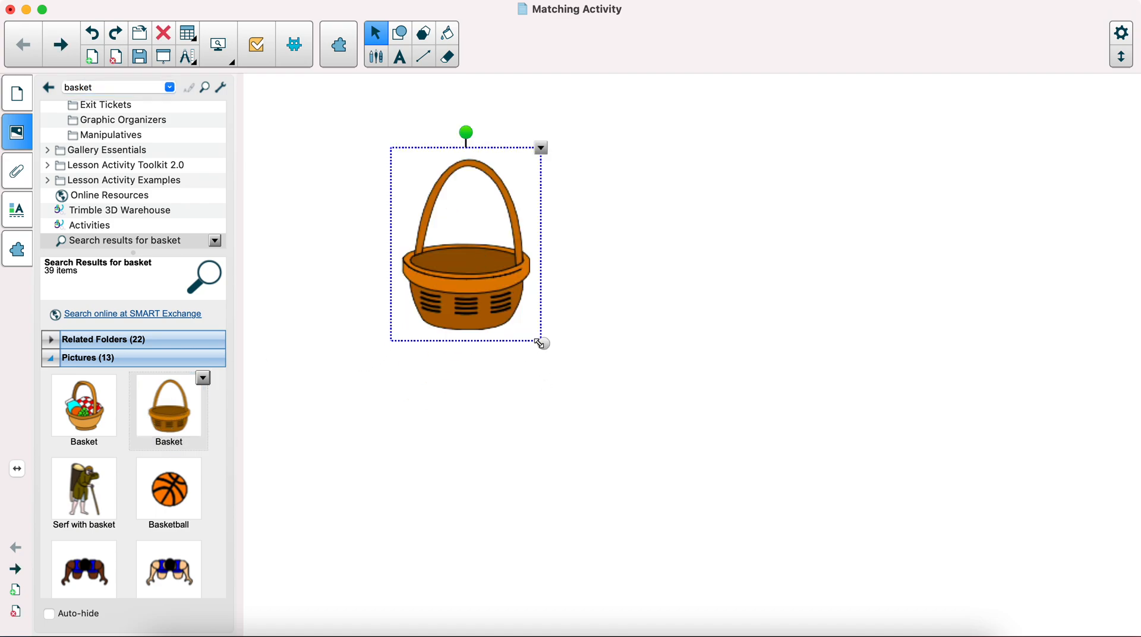
pyautogui.moveTo(542, 343); pyautogui.dragTo(591, 397)
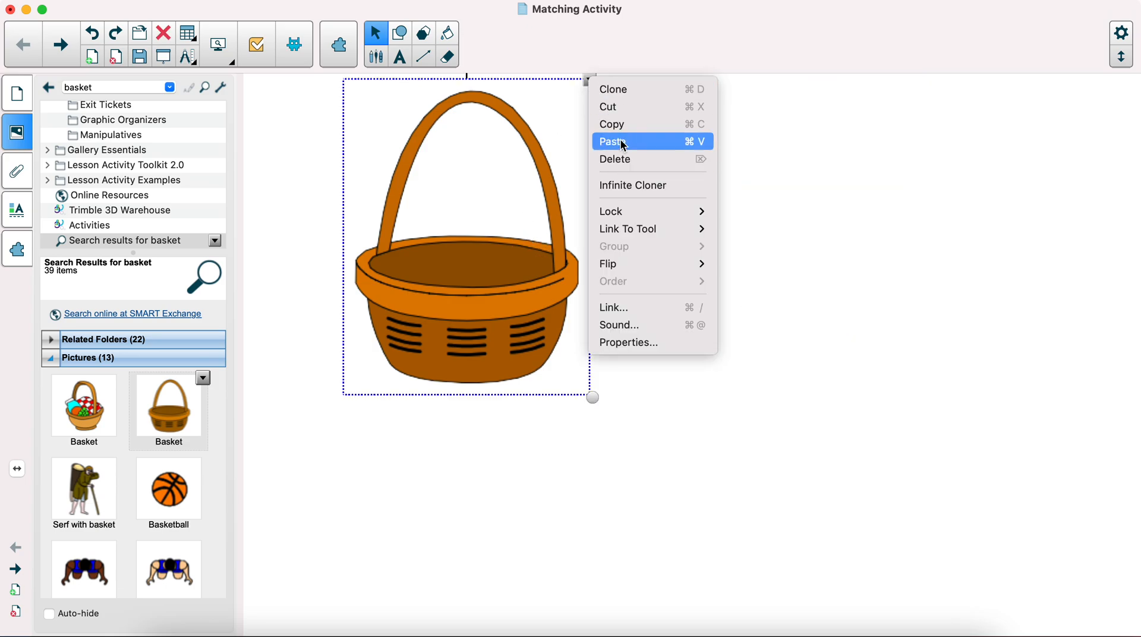
pyautogui.click(614, 141)
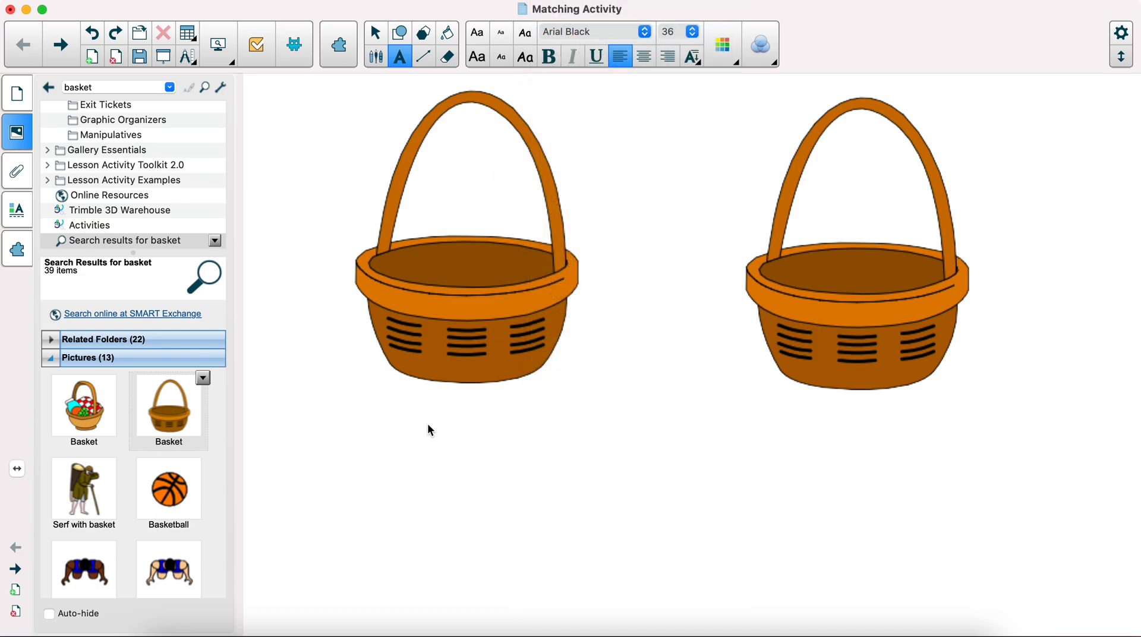
# Step: Add the text label FRUITS under the left basket and VEGETABLES under the right basket
pyautogui.write('FRUITS')
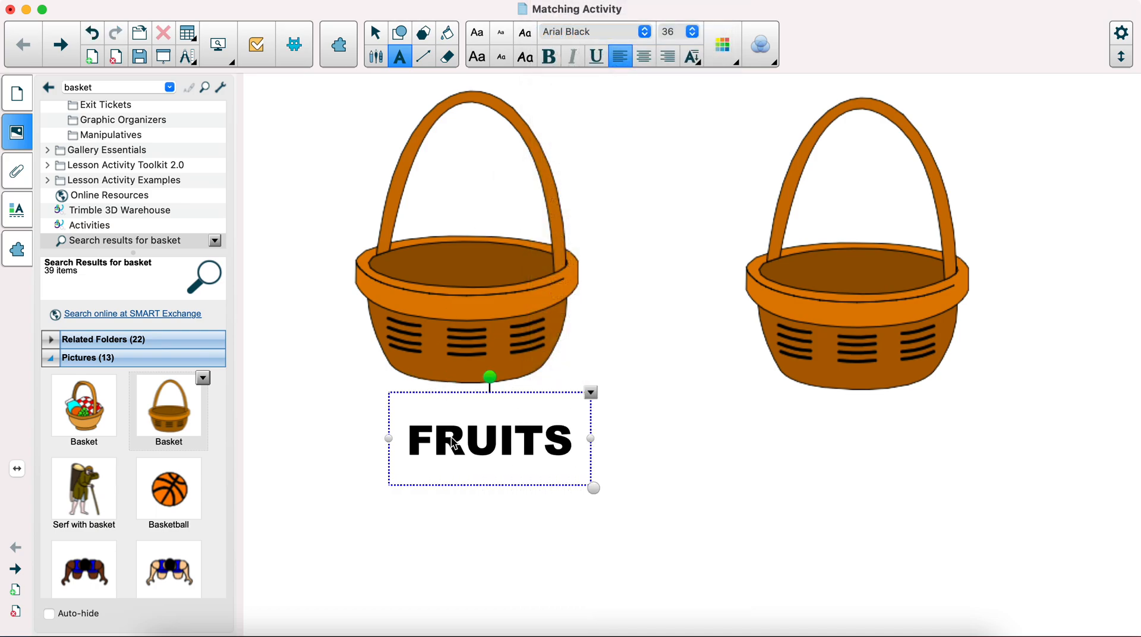
pyautogui.click(512, 441)
pyautogui.write('V')
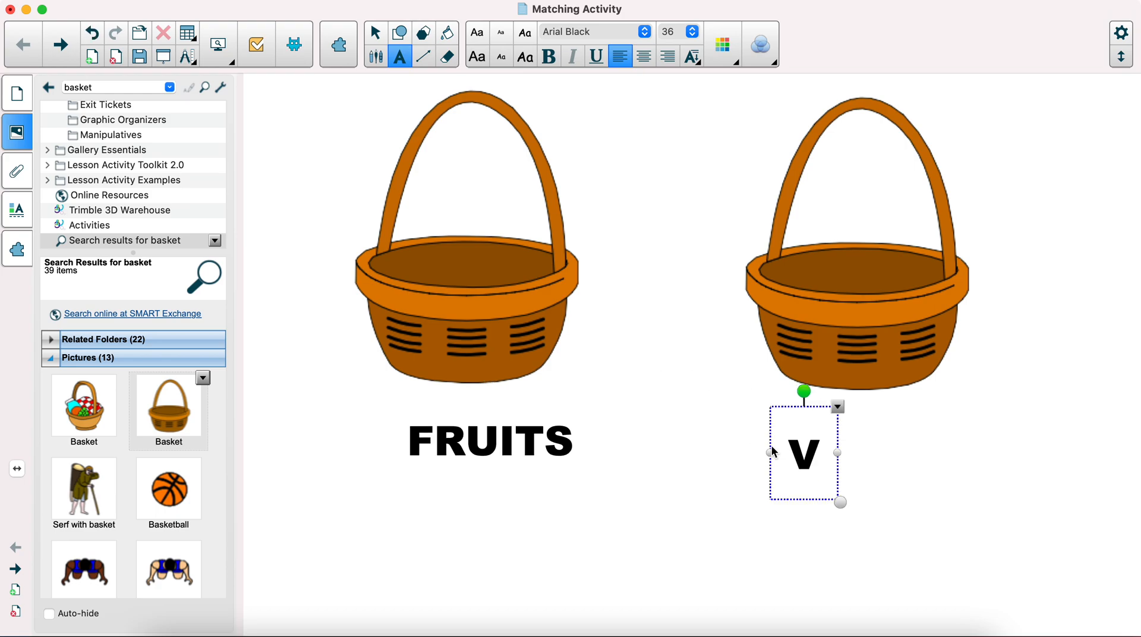
pyautogui.write('EGETABLES')
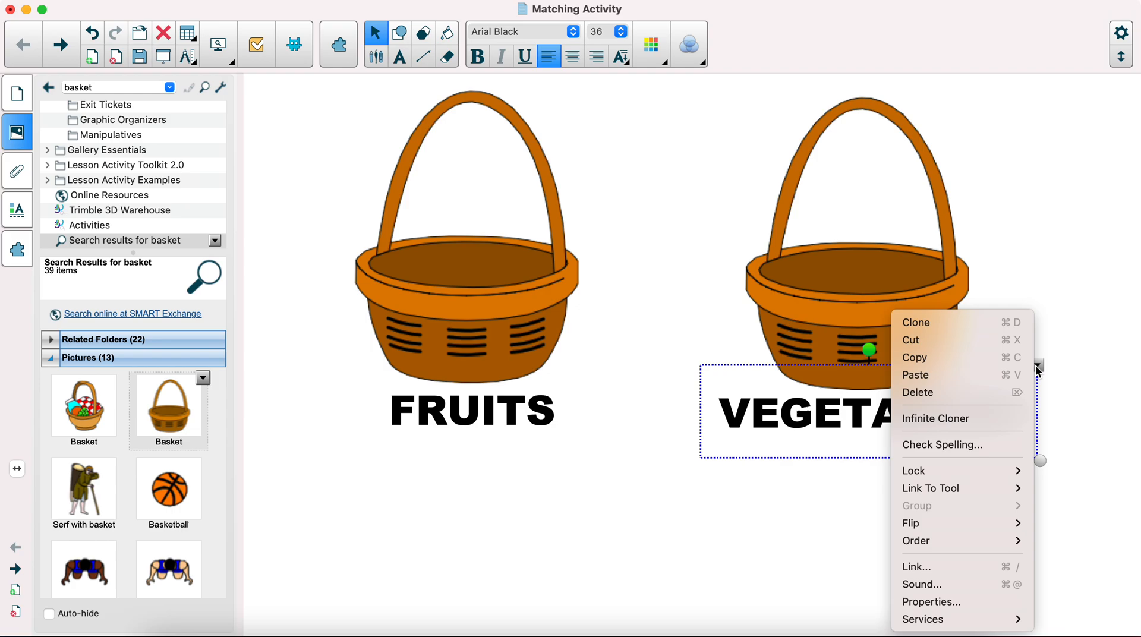
pyautogui.click(733, 488)
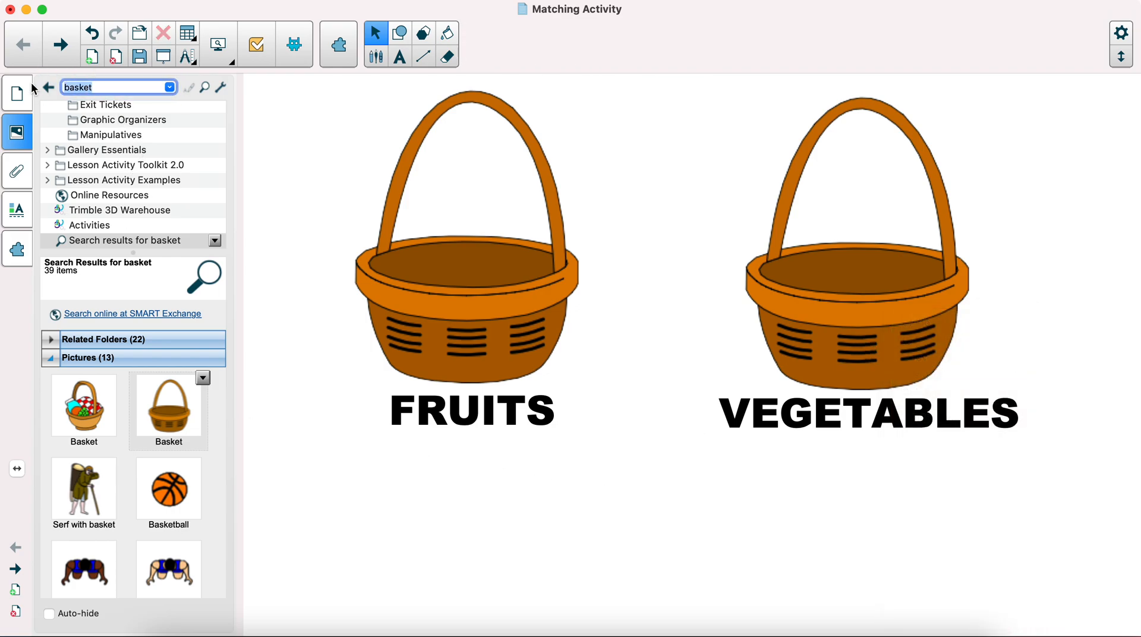
# Step: Search the Gallery for 'fruit' and place shrunken apple and banana pictures below the labels
pyautogui.write('fruit')
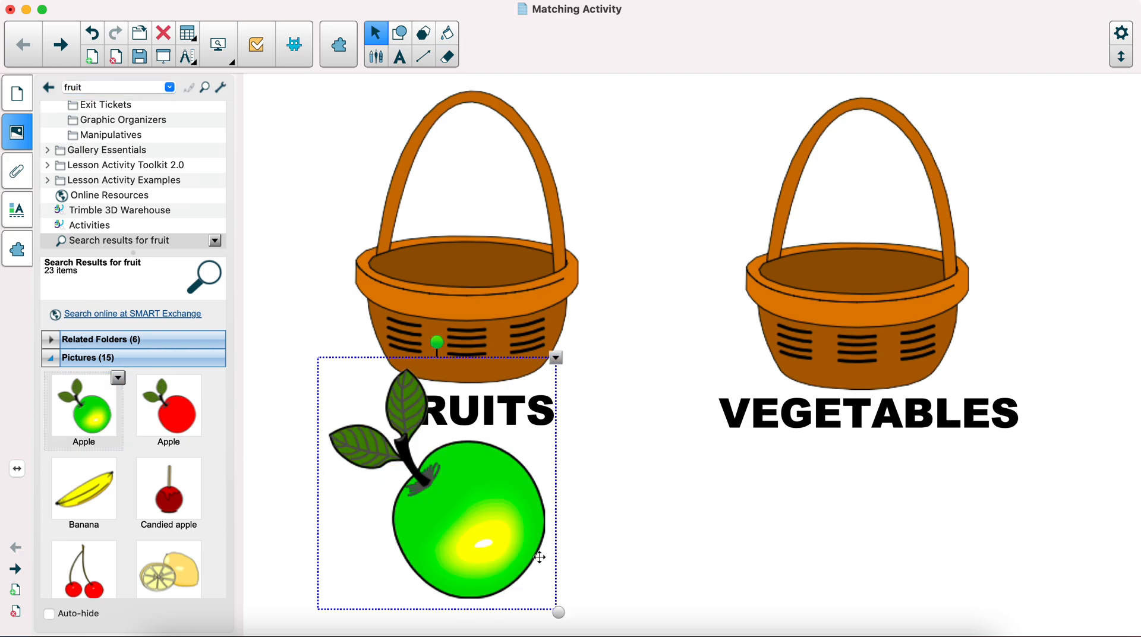
pyautogui.moveTo(559, 612); pyautogui.dragTo(391, 490)
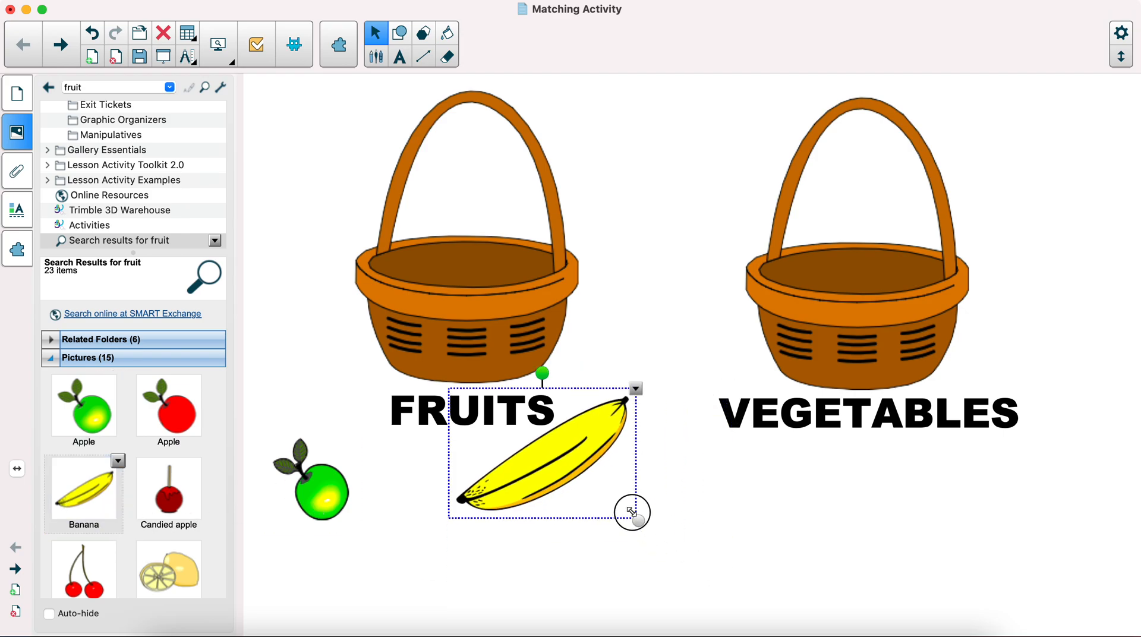
pyautogui.moveTo(631, 512); pyautogui.dragTo(675, 566)
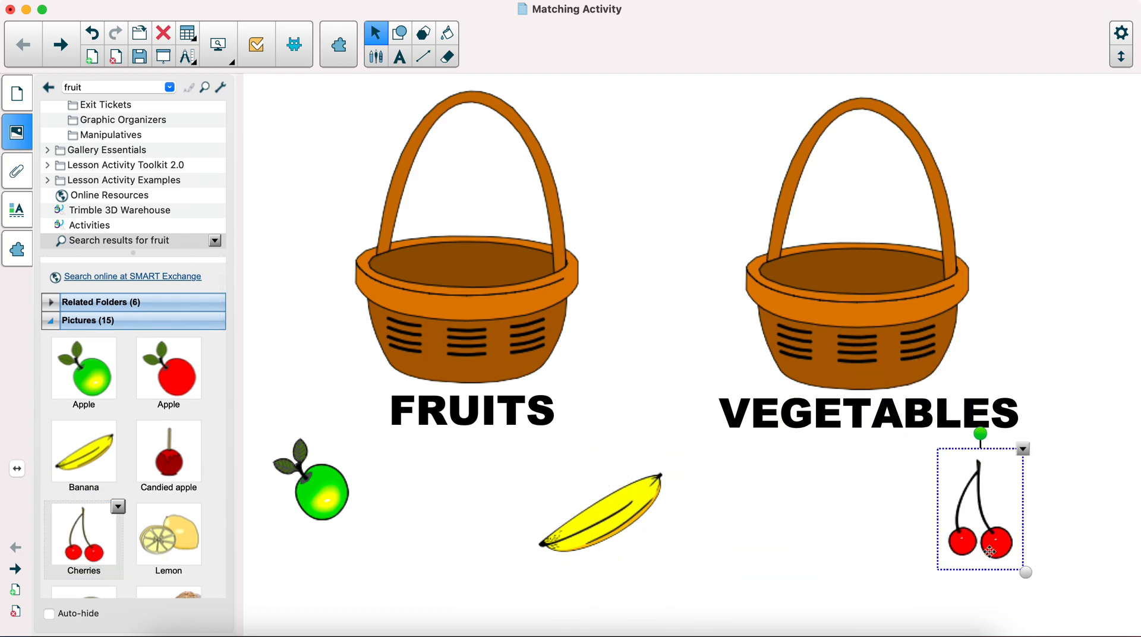
pyautogui.click(109, 88)
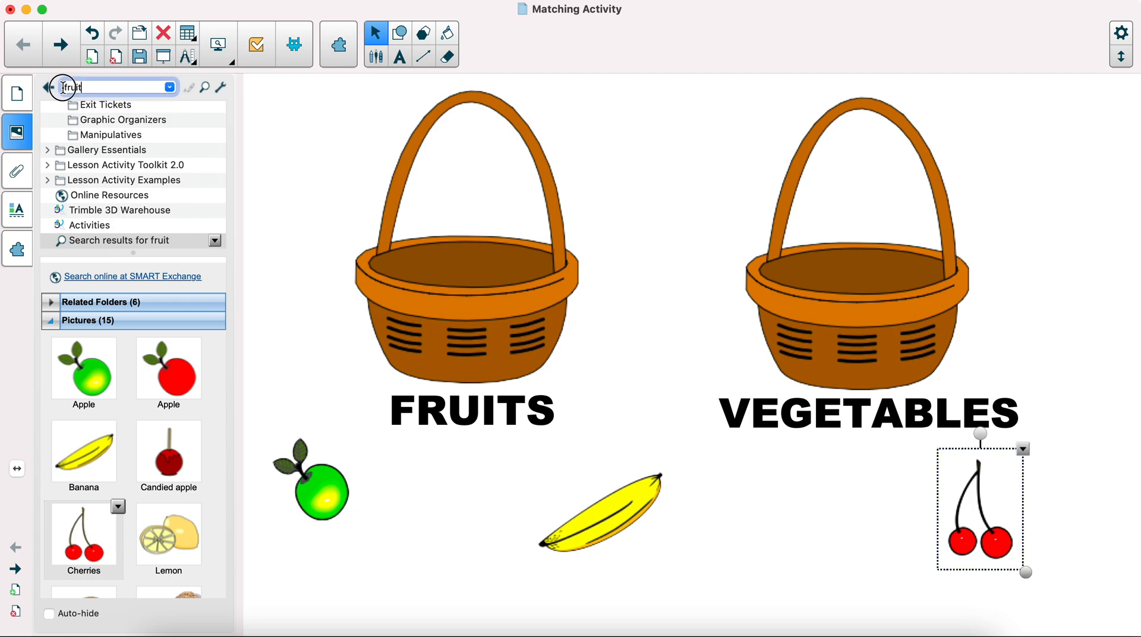
# Step: Search 'vegetable', add a shrunken cauliflower picture, and test-drag the apple into the FRUITS basket and back
pyautogui.write('vegetable')
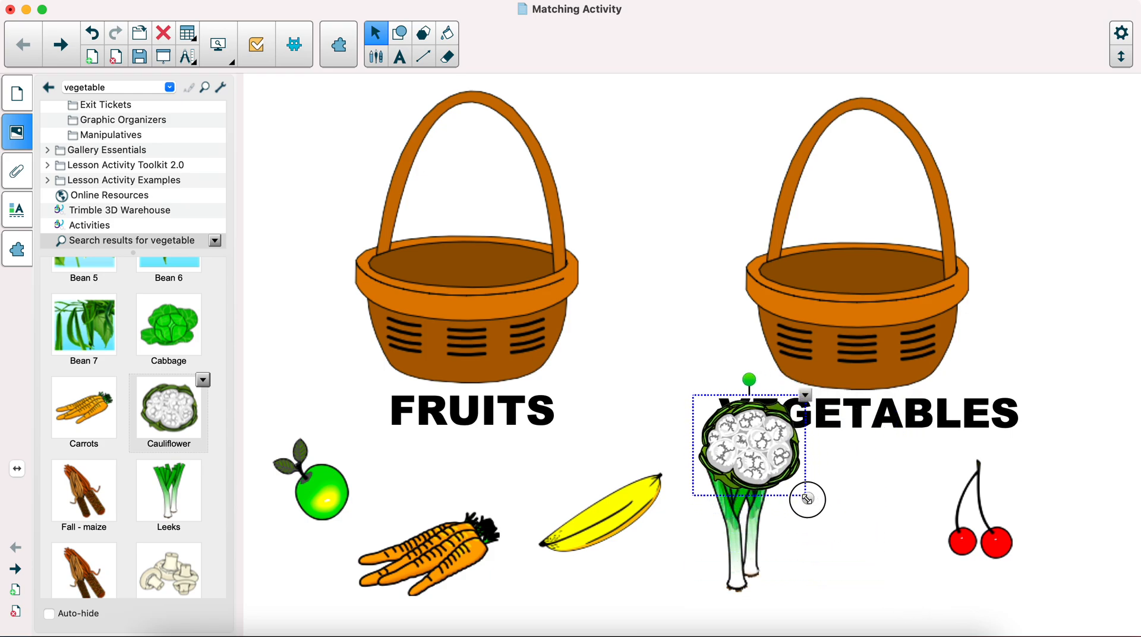
pyautogui.moveTo(746, 452); pyautogui.dragTo(837, 510)
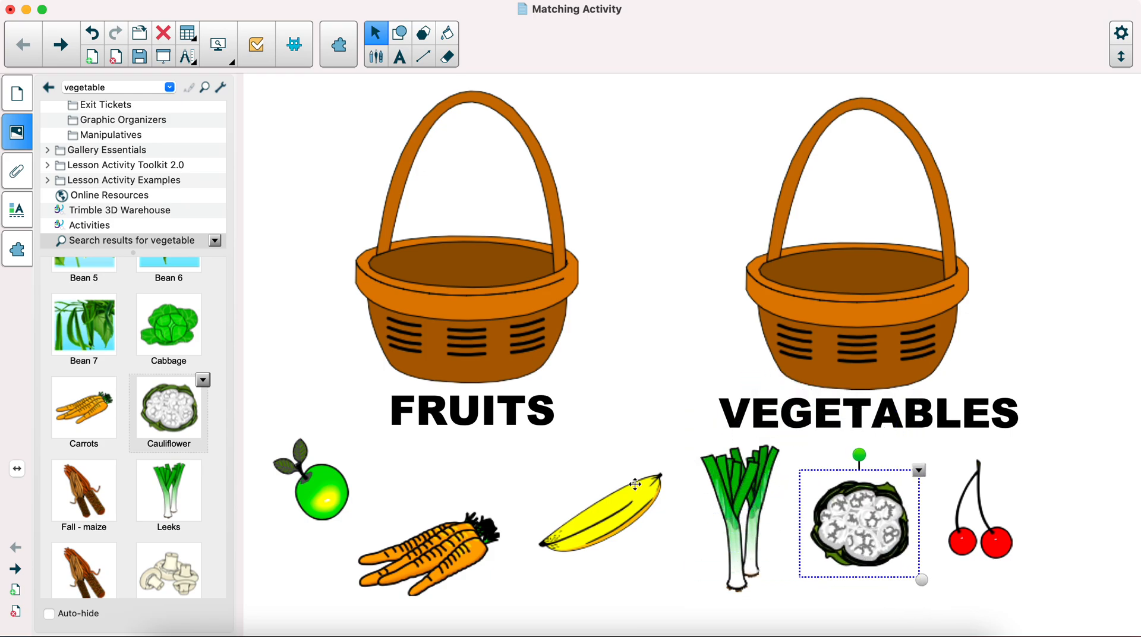
pyautogui.moveTo(45, 163)
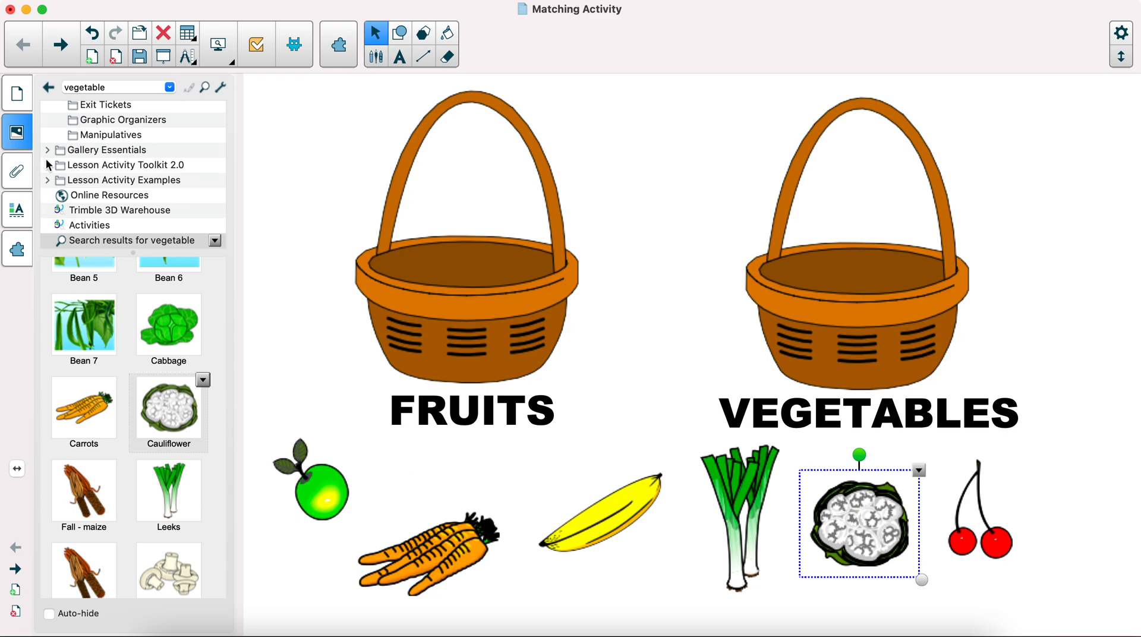
pyautogui.moveTo(355, 406)
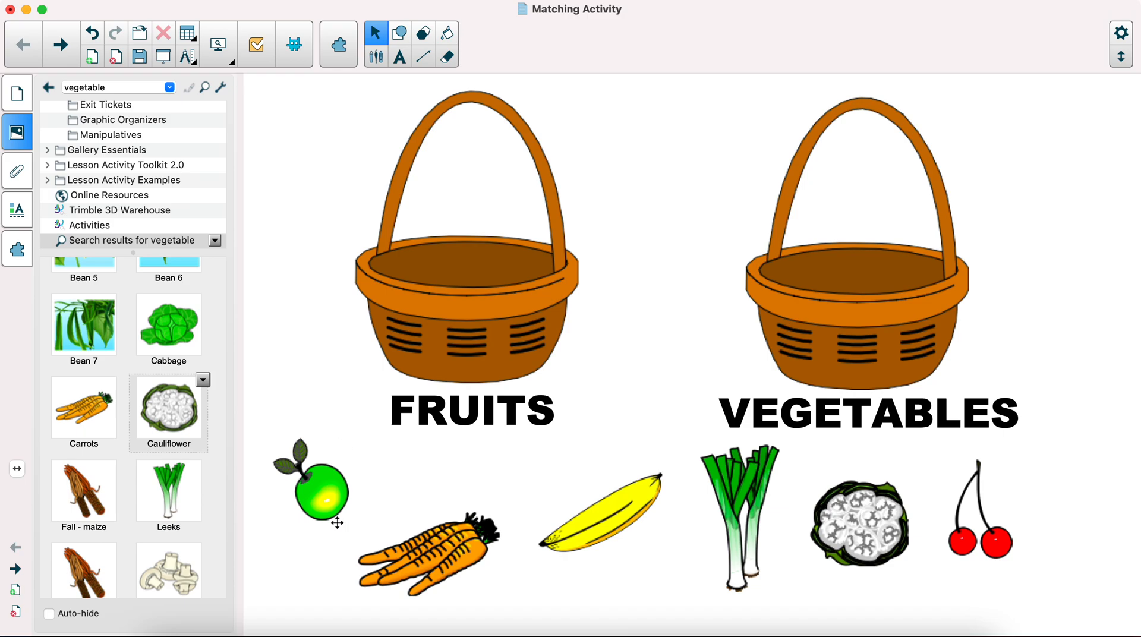
pyautogui.moveTo(313, 500); pyautogui.dragTo(456, 292)
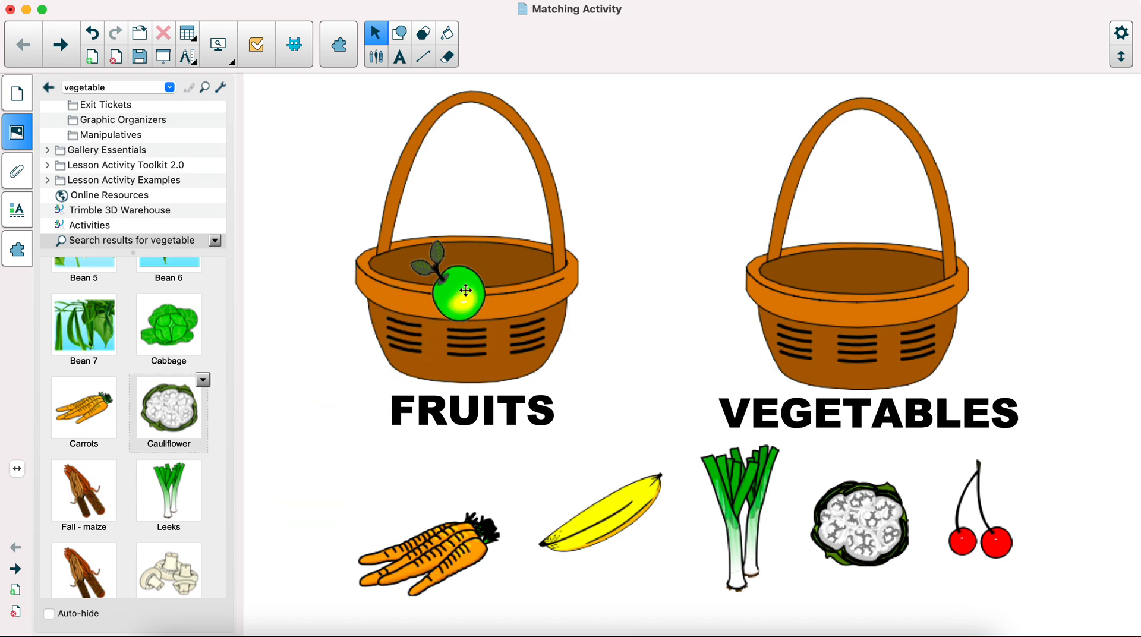
pyautogui.moveTo(458, 291); pyautogui.dragTo(316, 487)
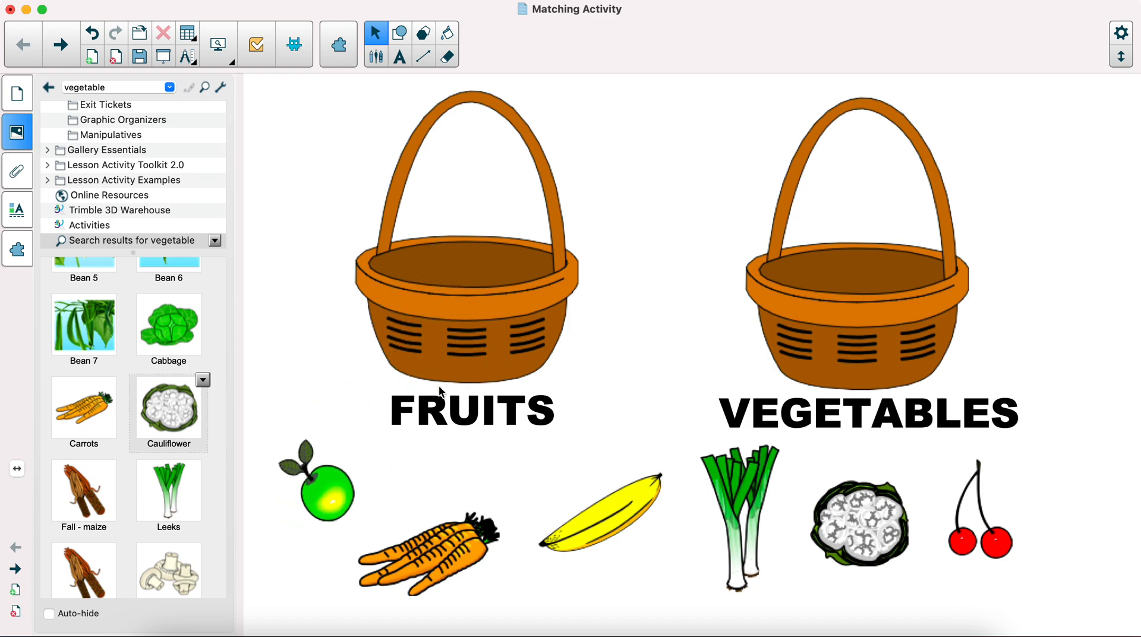
# Step: Launch Activity Builder from the Add-ons list with the FRUITS basket as the candidate object
pyautogui.click(16, 250)
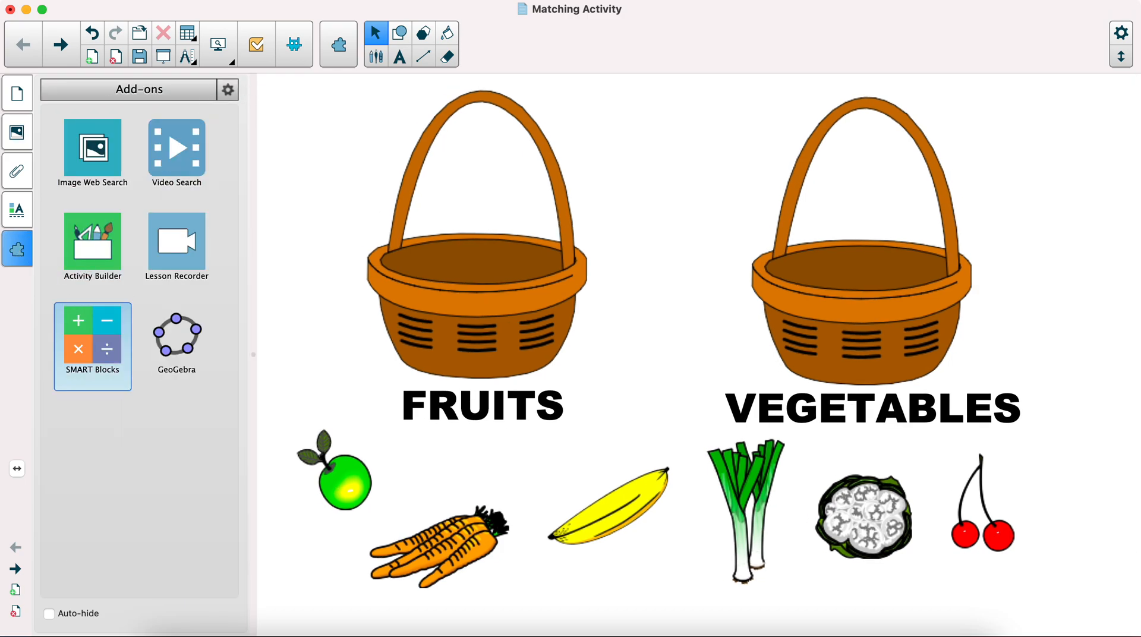
pyautogui.click(93, 245)
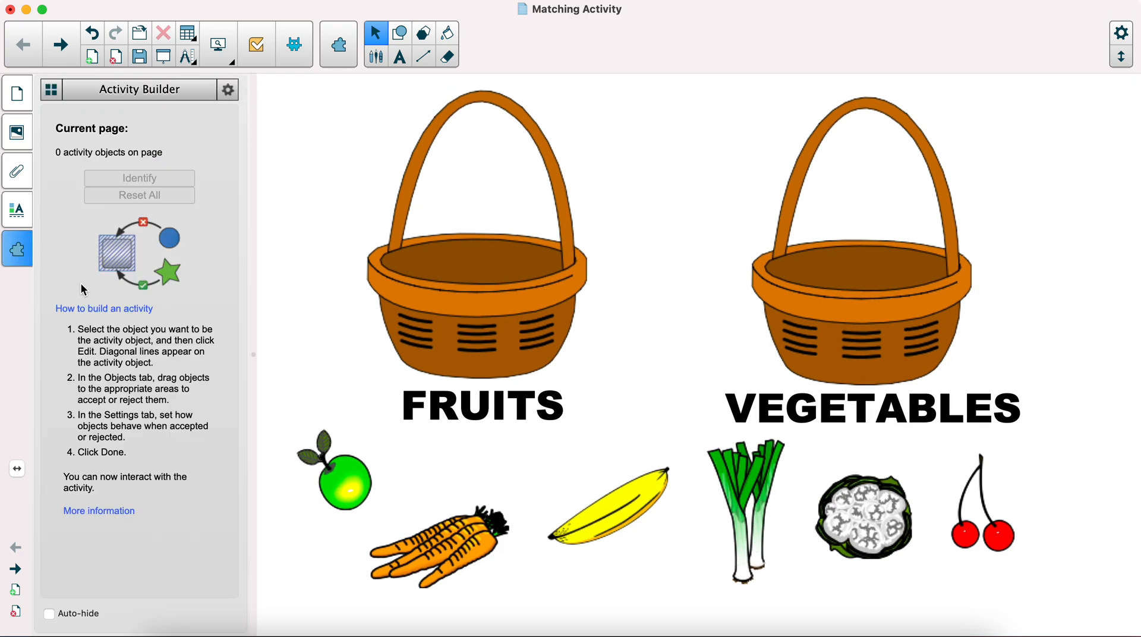
pyautogui.click(51, 89)
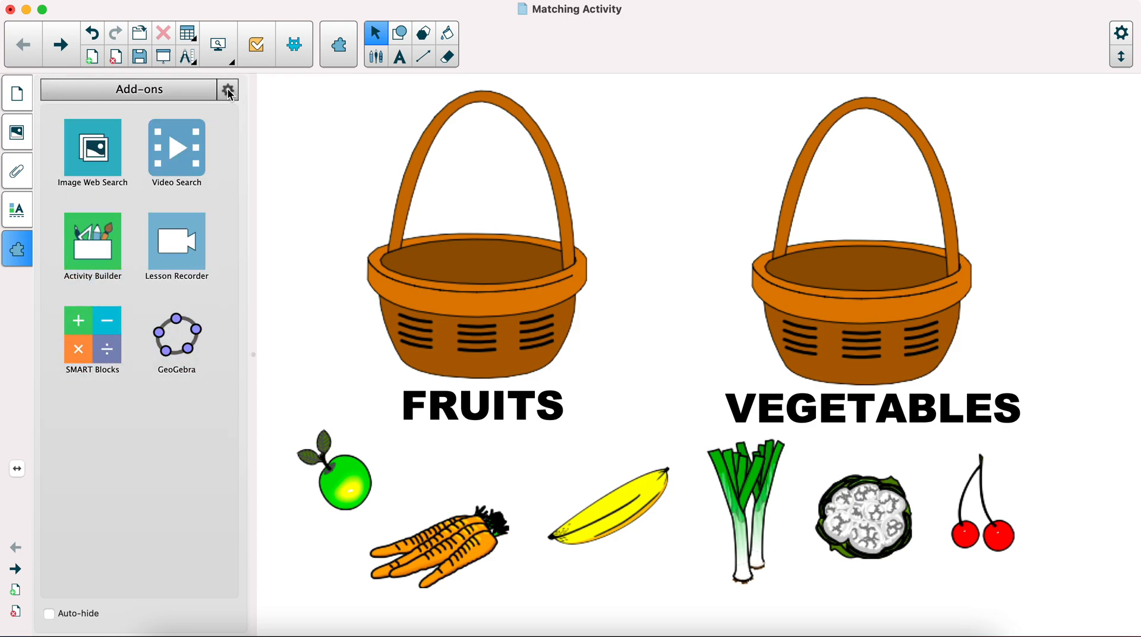
pyautogui.click(227, 89)
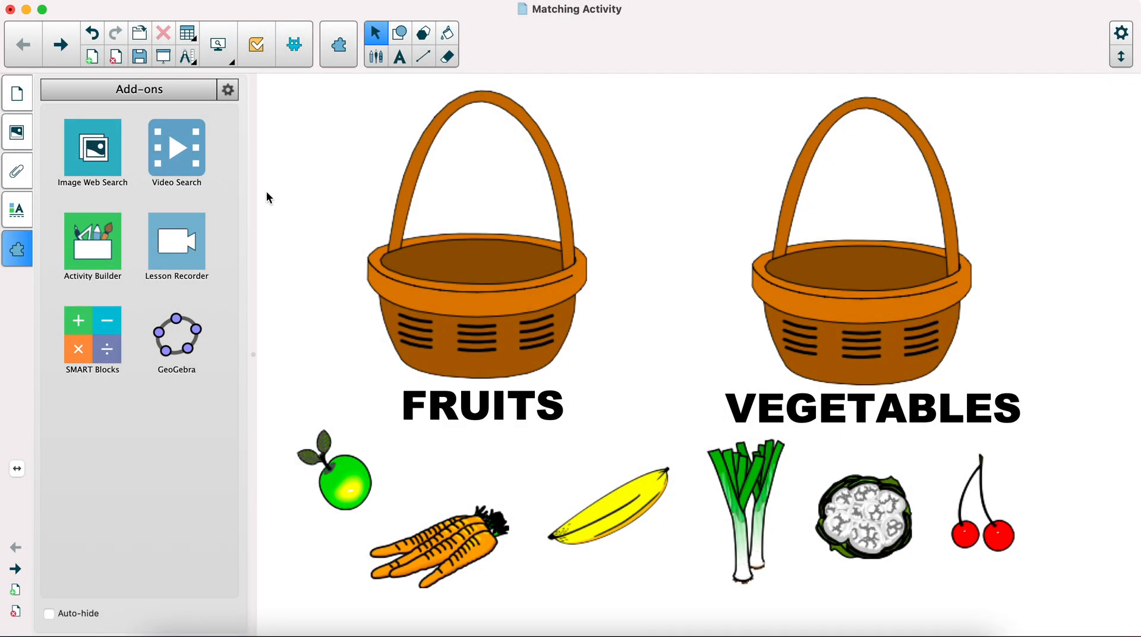
pyautogui.click(93, 246)
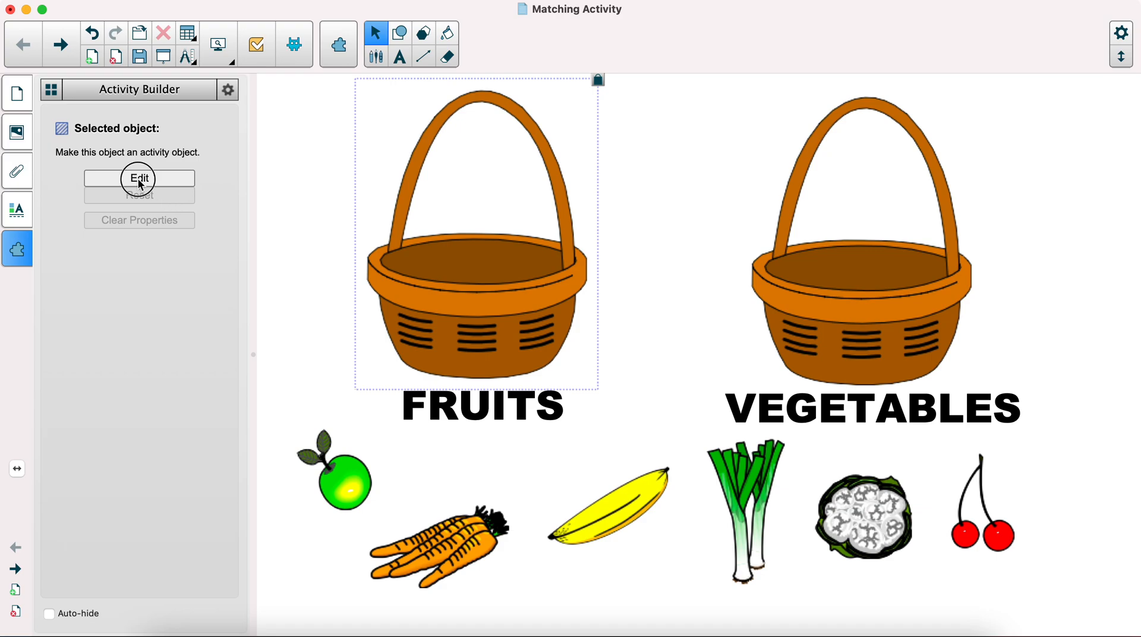
# Step: Accept the apple, cherries and banana into the FRUITS basket and reject all remaining pictures
pyautogui.click(138, 178)
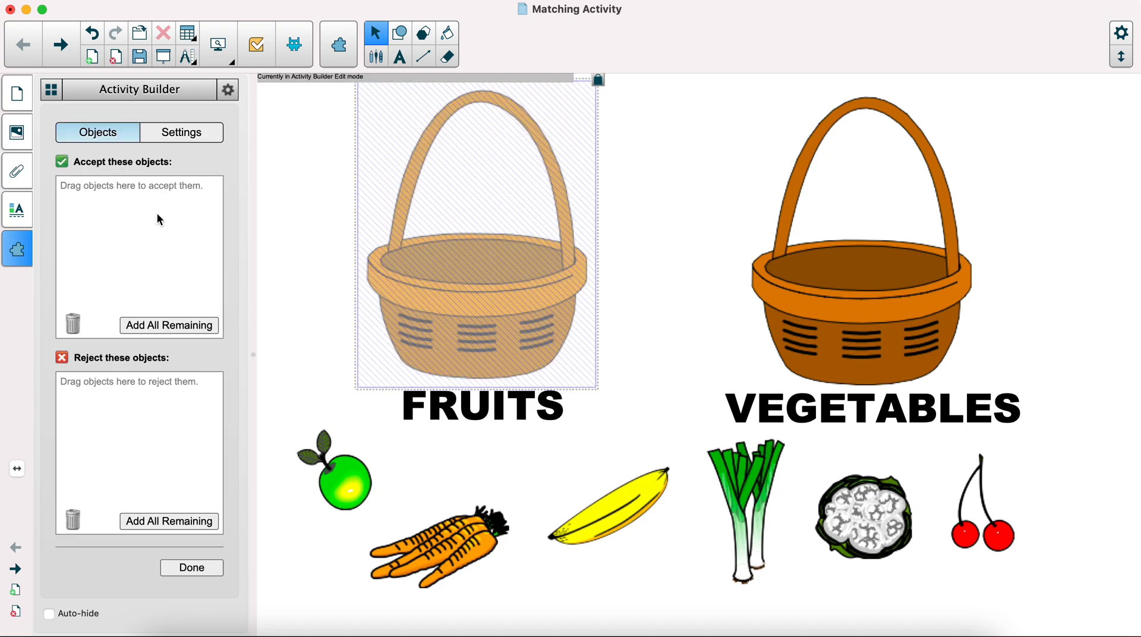
pyautogui.moveTo(452, 337)
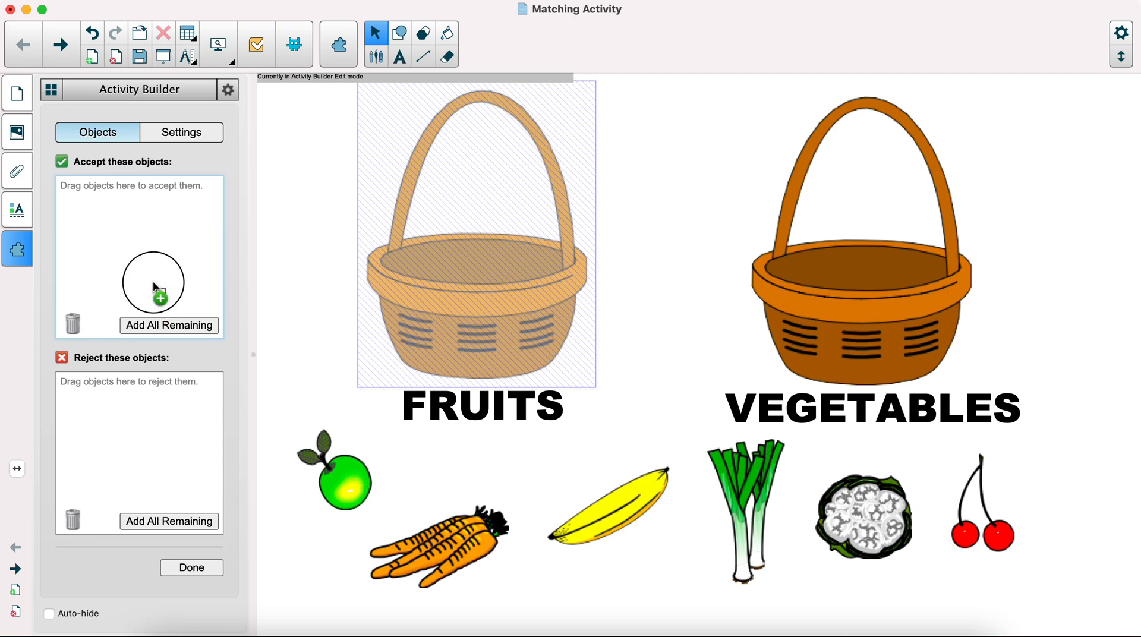
pyautogui.moveTo(336, 480); pyautogui.dragTo(76, 195)
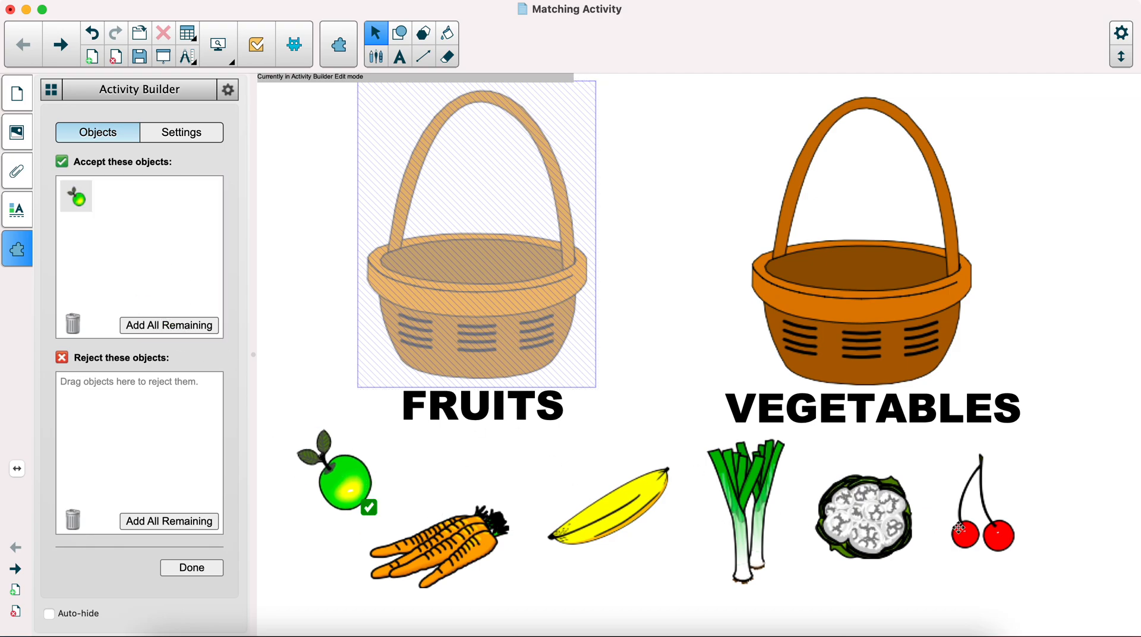
pyautogui.click(983, 506)
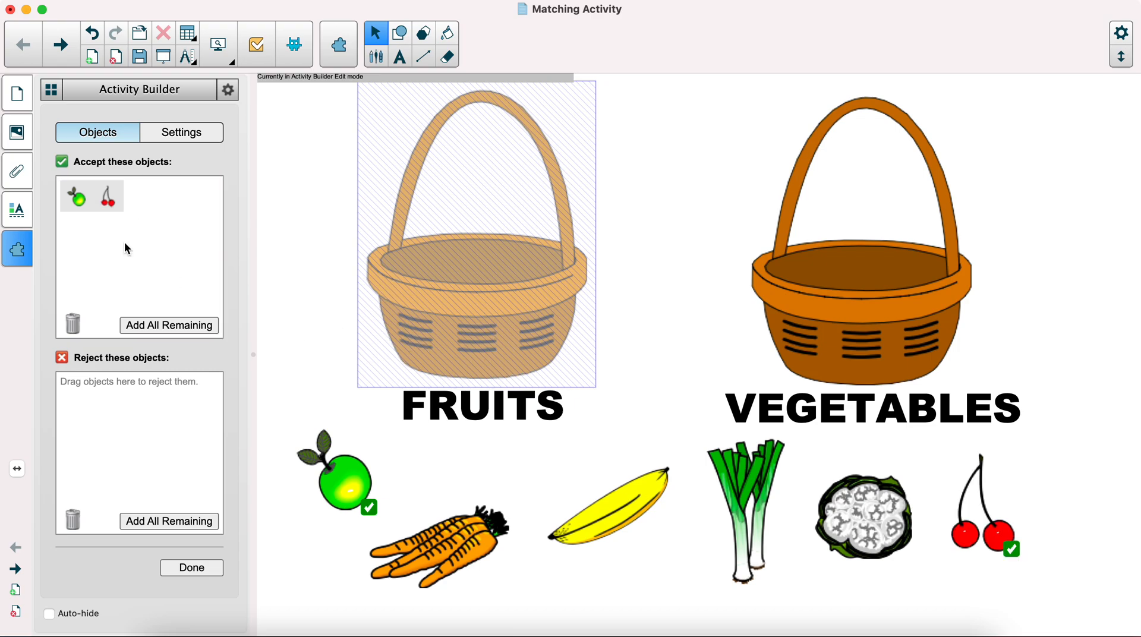
pyautogui.click(606, 505)
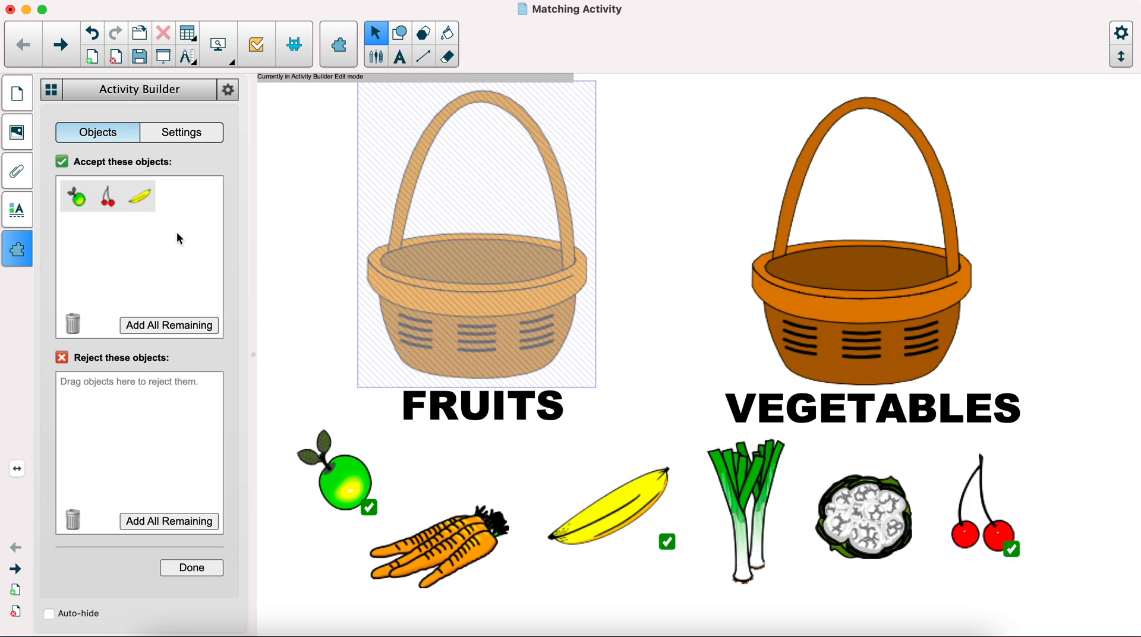
pyautogui.moveTo(135, 437)
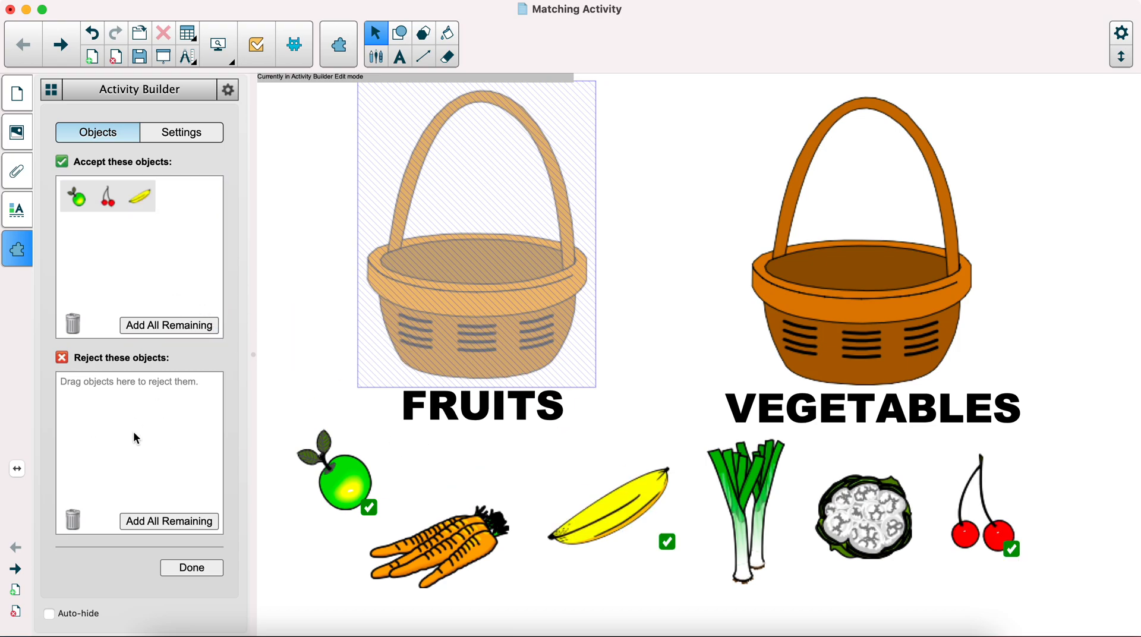
pyautogui.moveTo(152, 486)
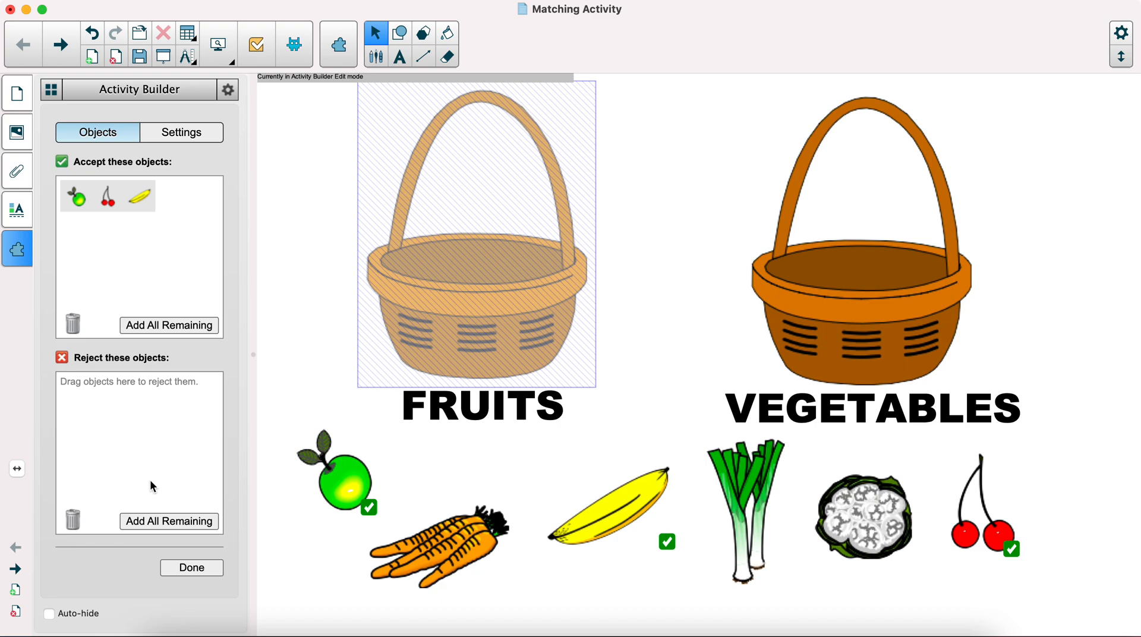
pyautogui.click(169, 521)
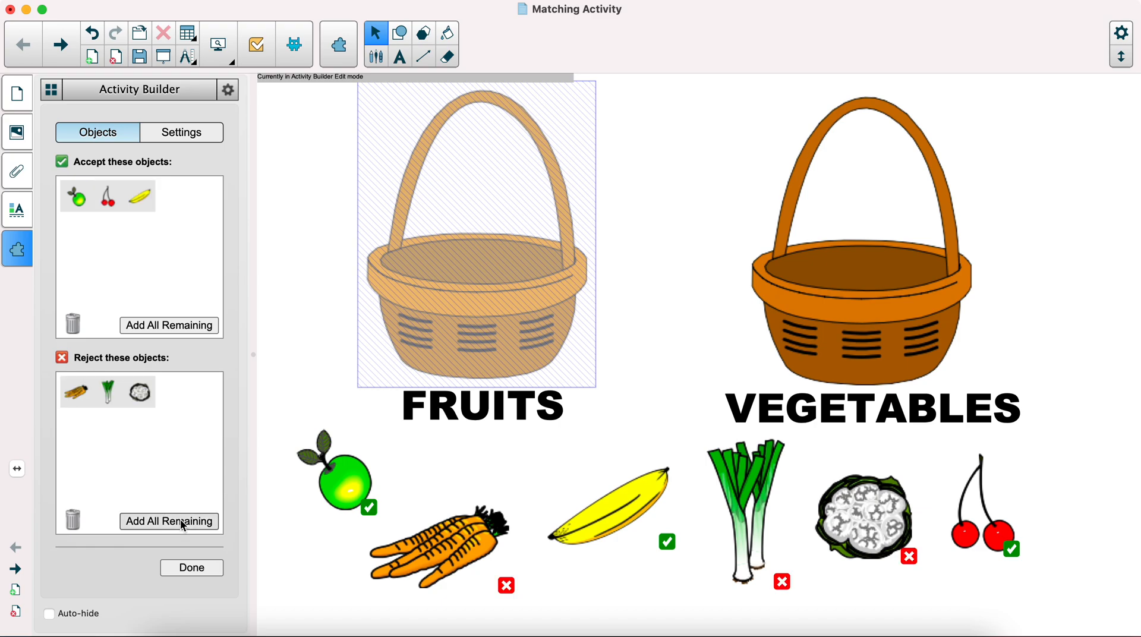
pyautogui.moveTo(384, 425)
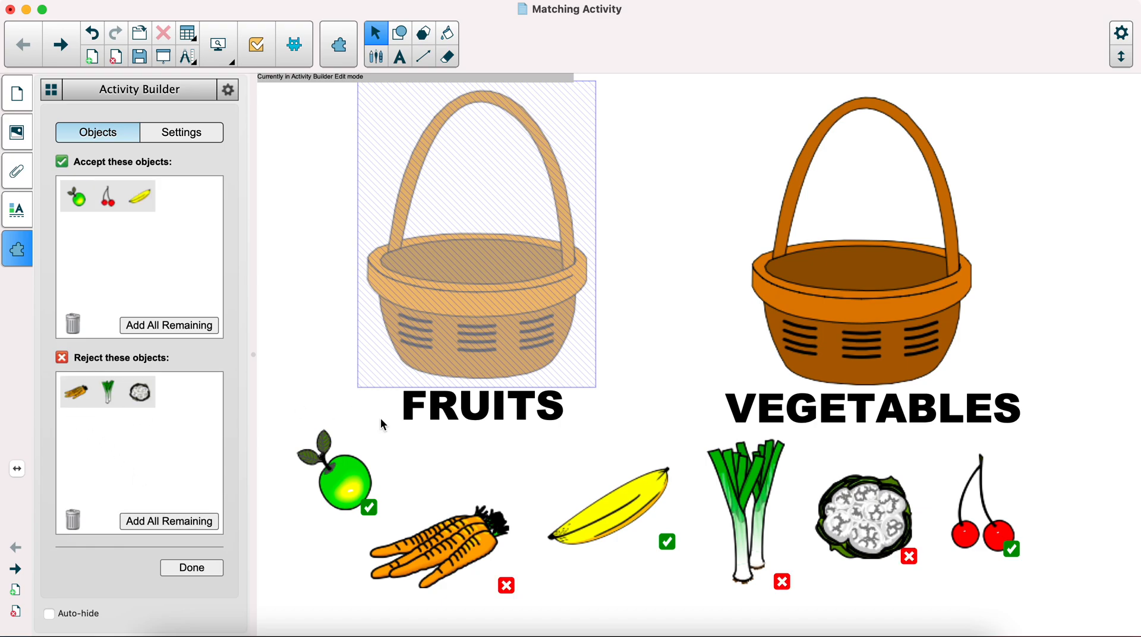
pyautogui.moveTo(867, 336)
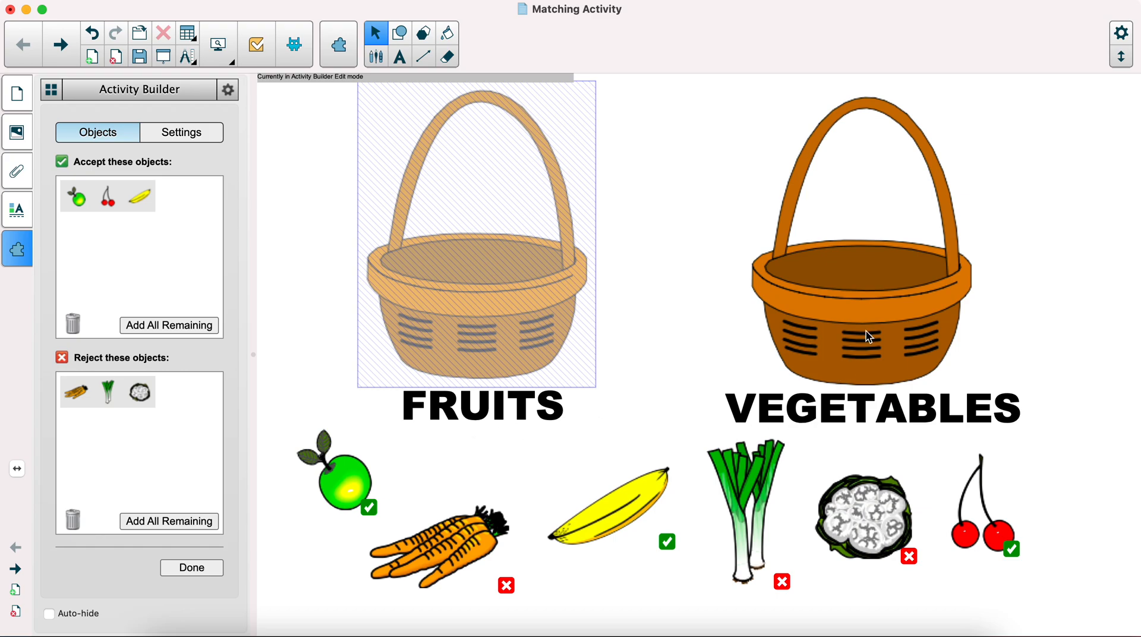
pyautogui.moveTo(370, 357)
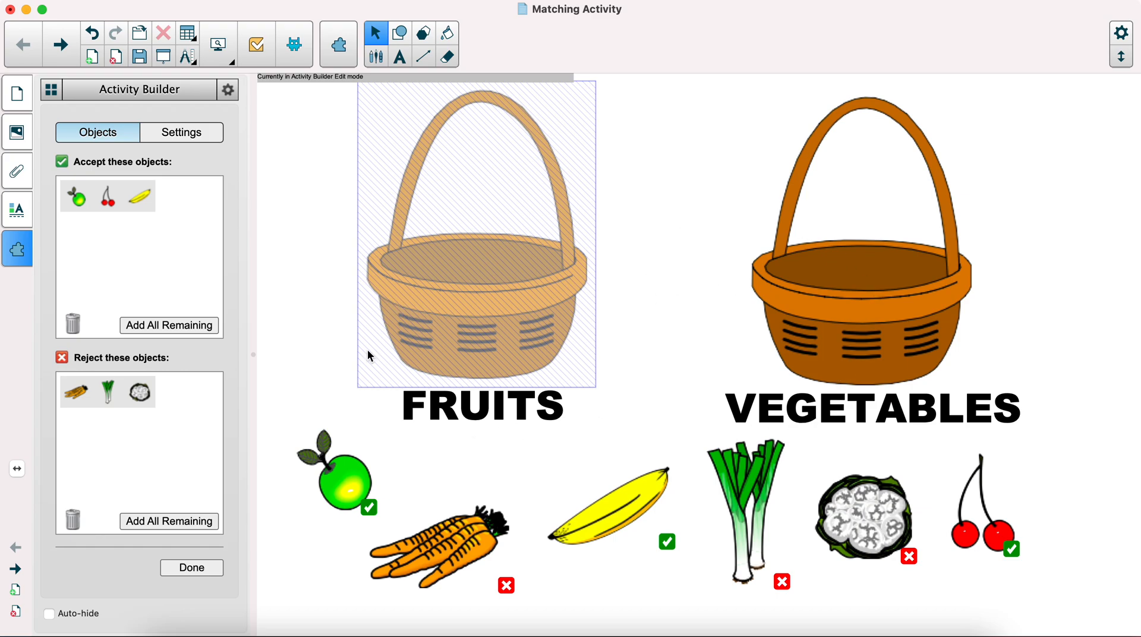
pyautogui.moveTo(142, 459)
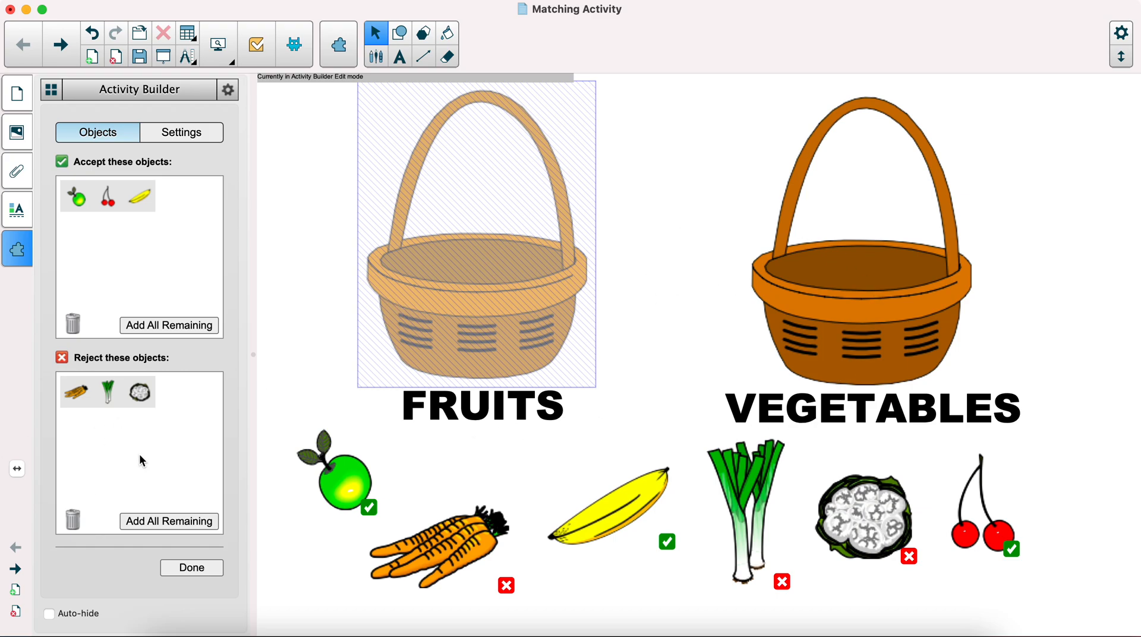
pyautogui.moveTo(148, 444)
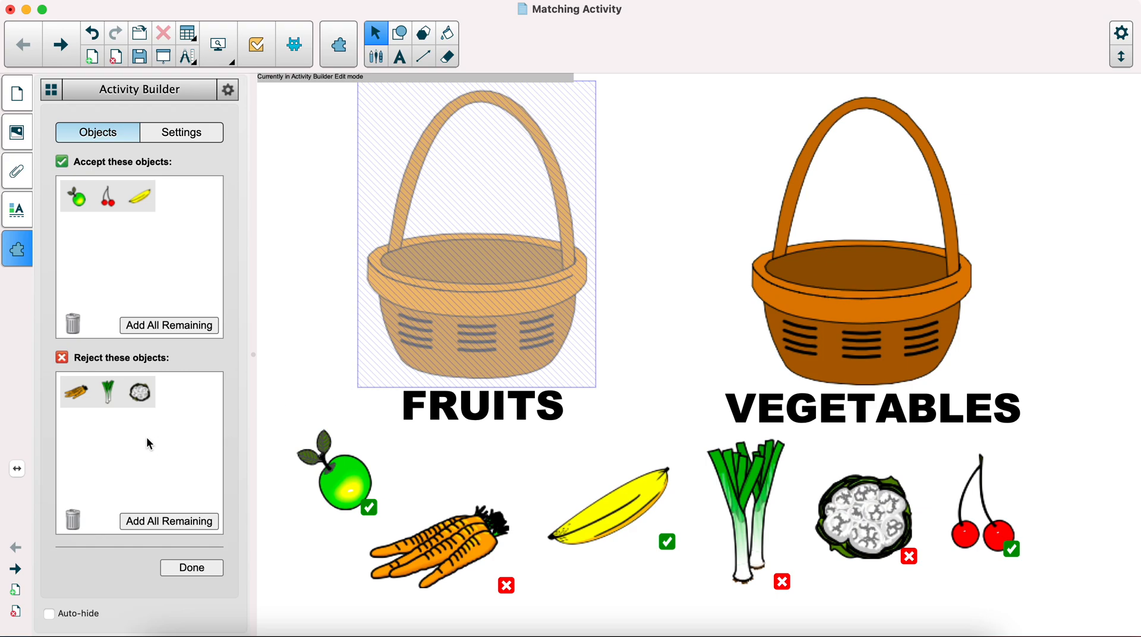
pyautogui.moveTo(153, 452)
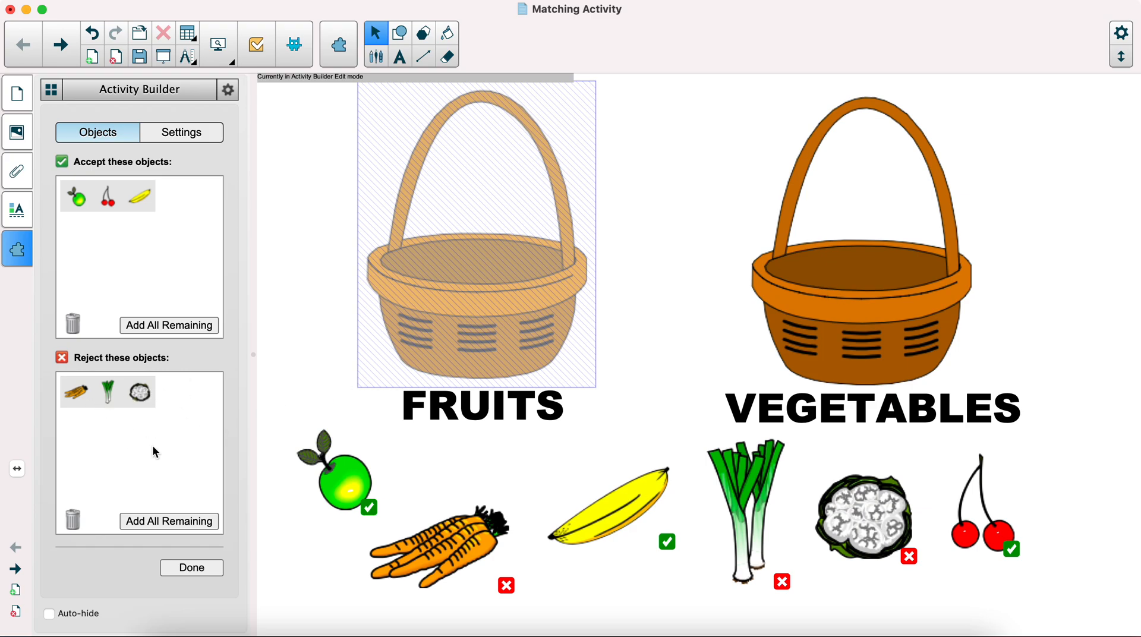
pyautogui.moveTo(79, 524)
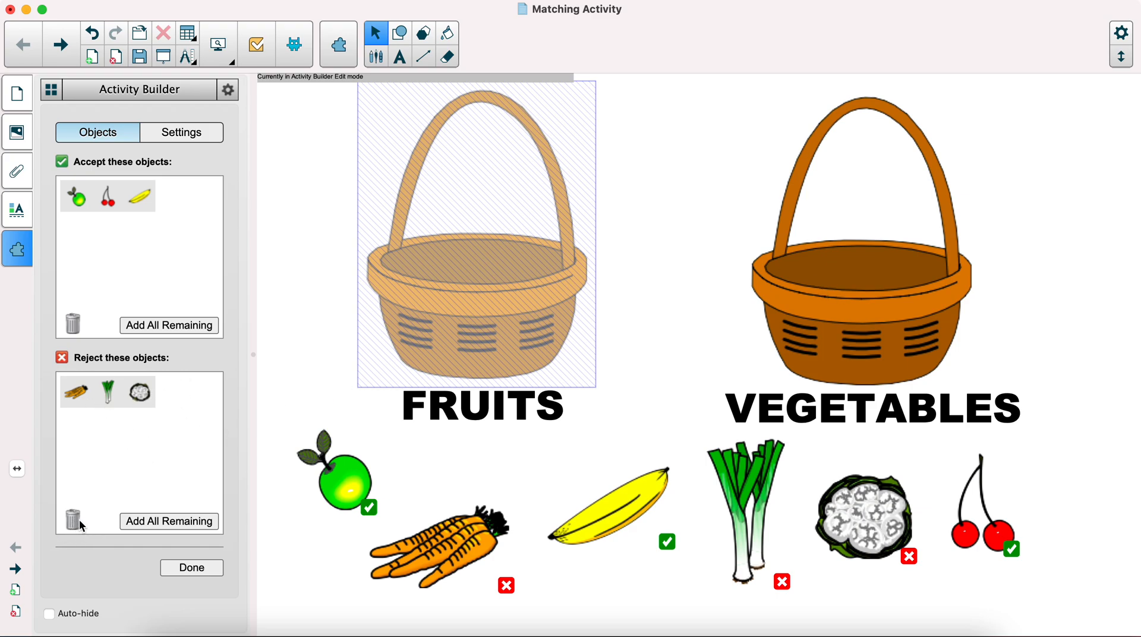
pyautogui.moveTo(102, 485)
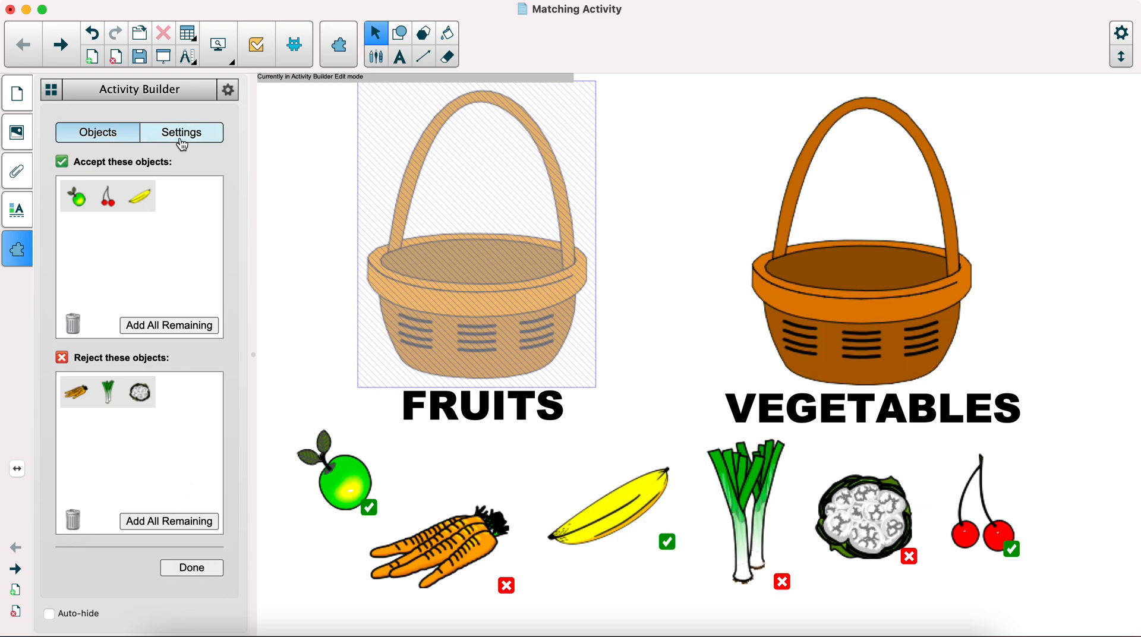
# Step: Set accepted animation to Spin with the object's sound, keep rejected Bounce Back, and finish with Done
pyautogui.click(181, 132)
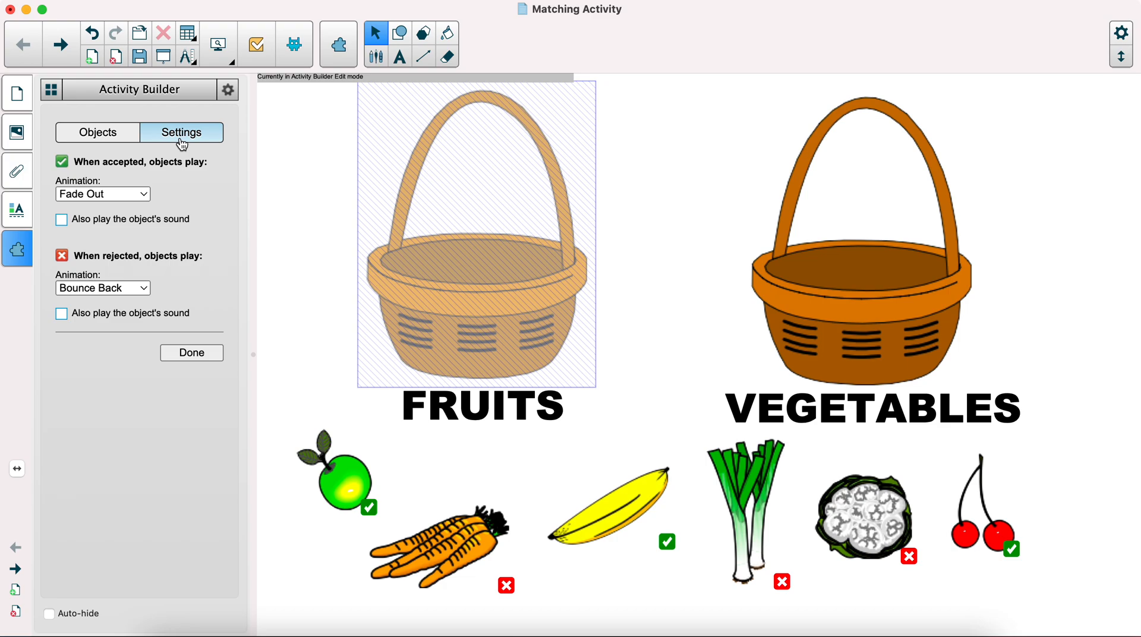
pyautogui.moveTo(93, 173)
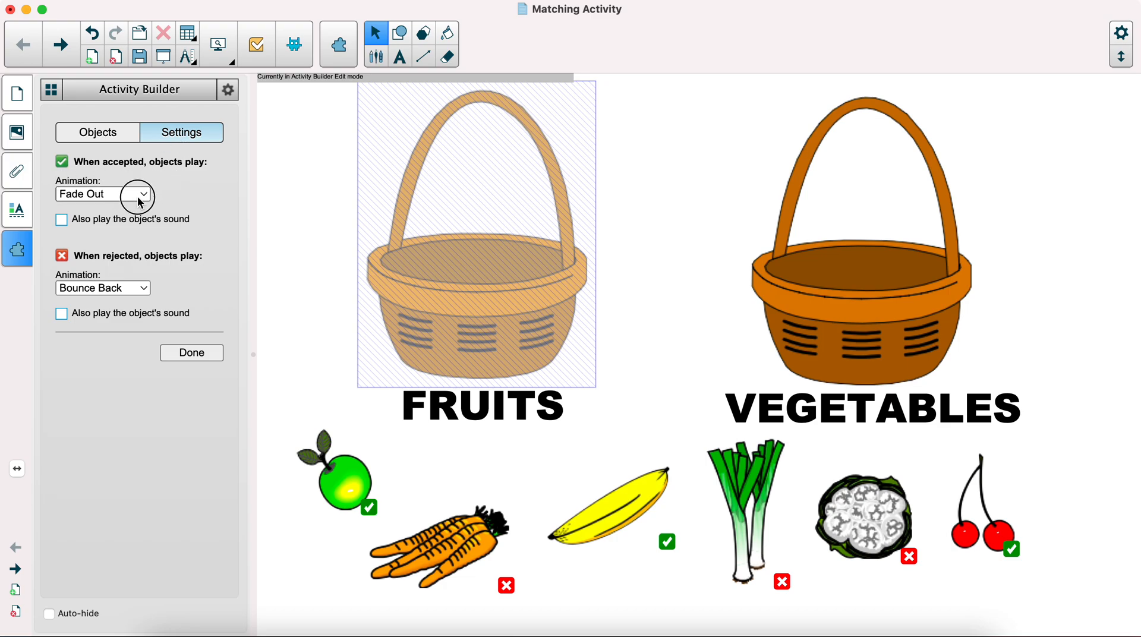
pyautogui.click(103, 194)
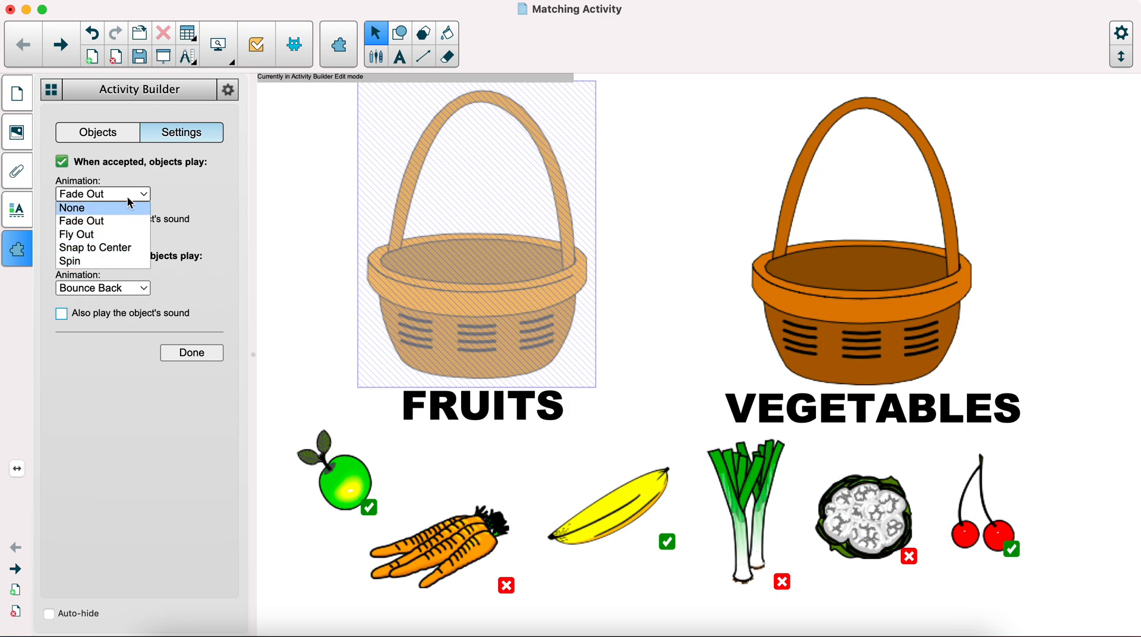
pyautogui.moveTo(126, 221)
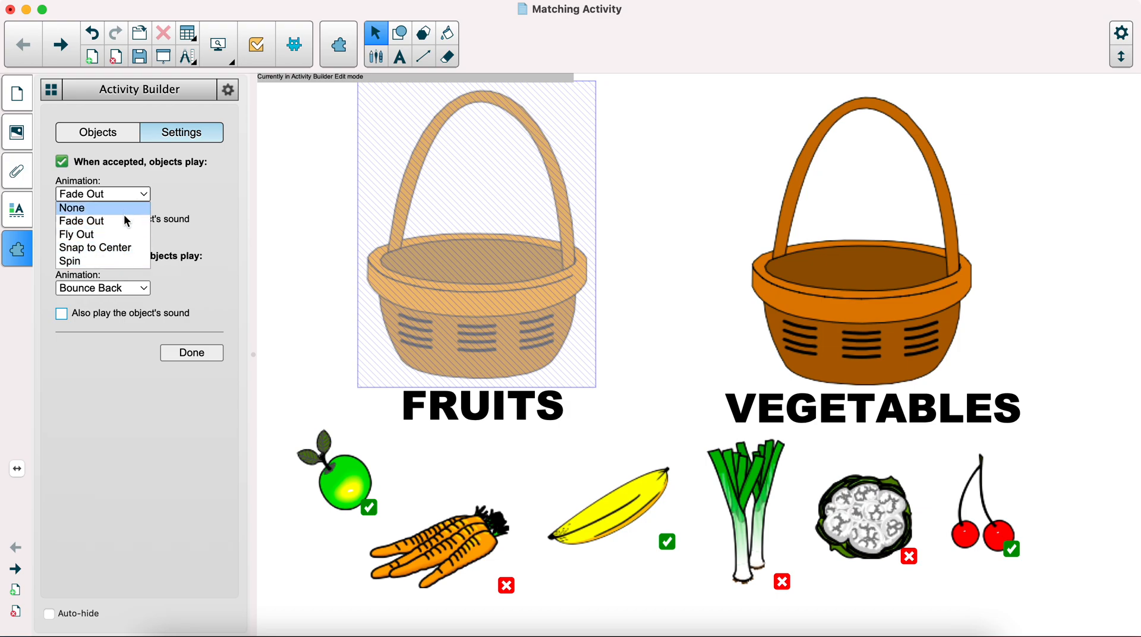
pyautogui.moveTo(108, 247)
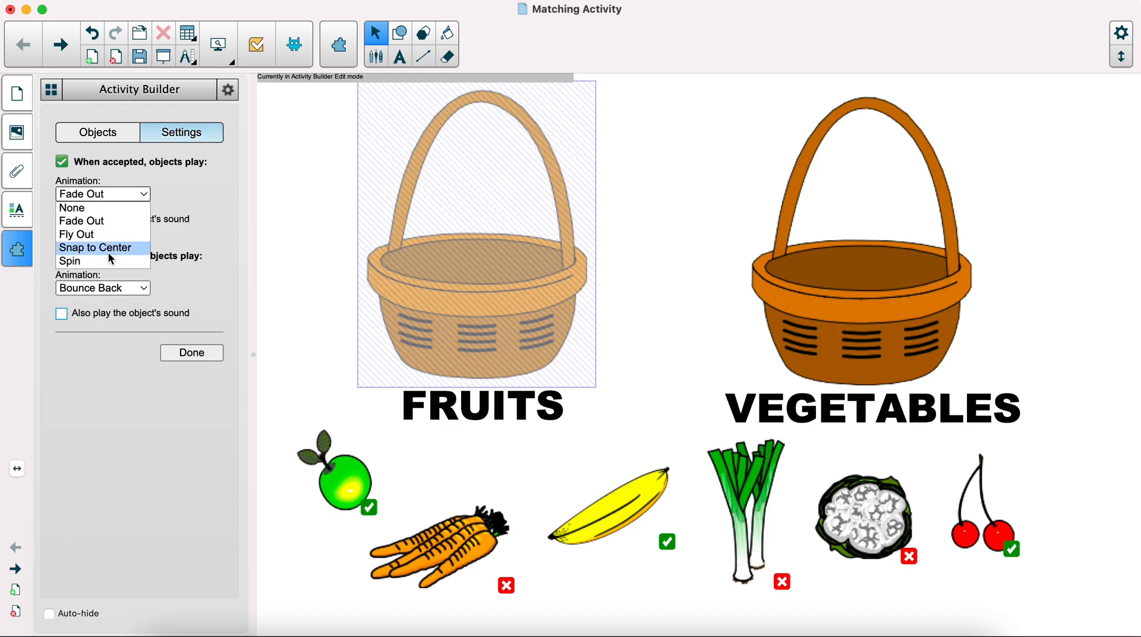
pyautogui.click(70, 260)
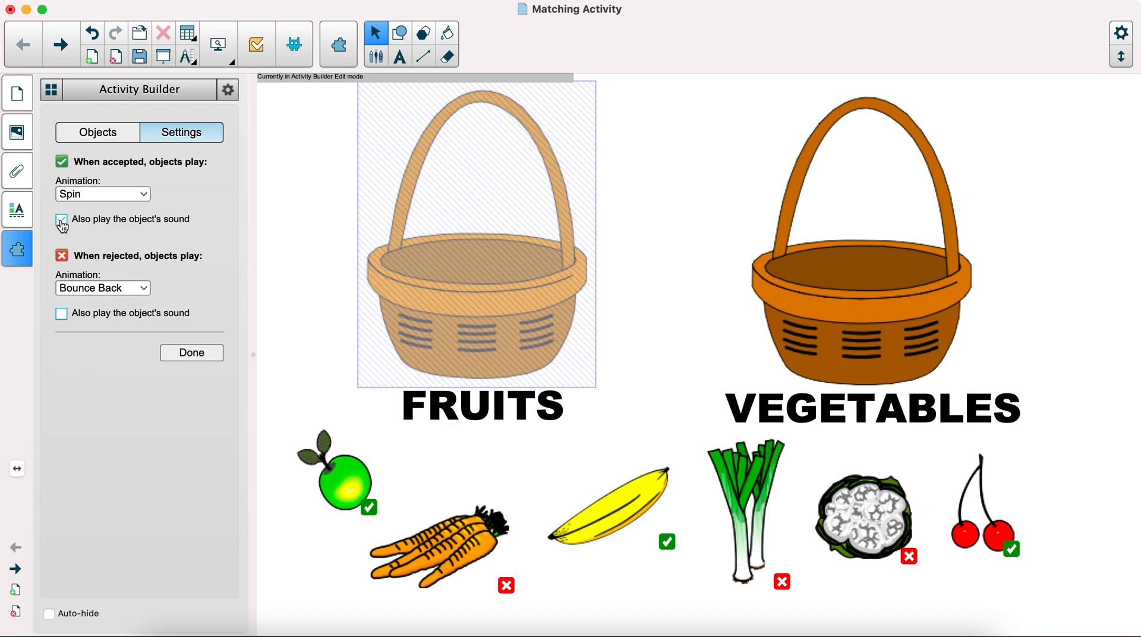
pyautogui.click(61, 218)
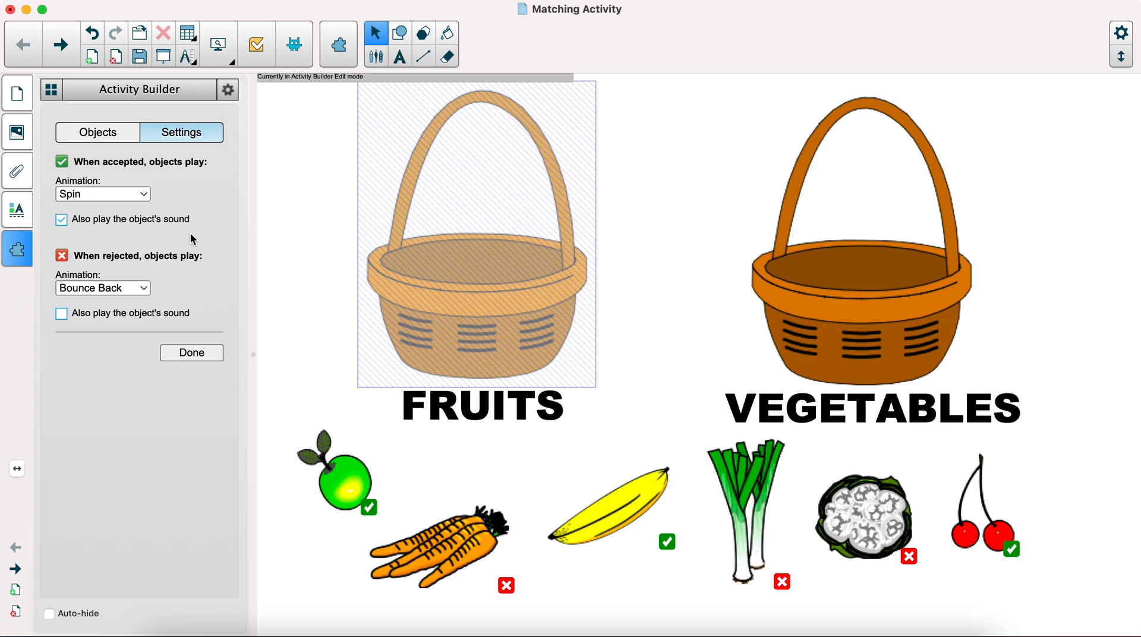
pyautogui.moveTo(114, 279)
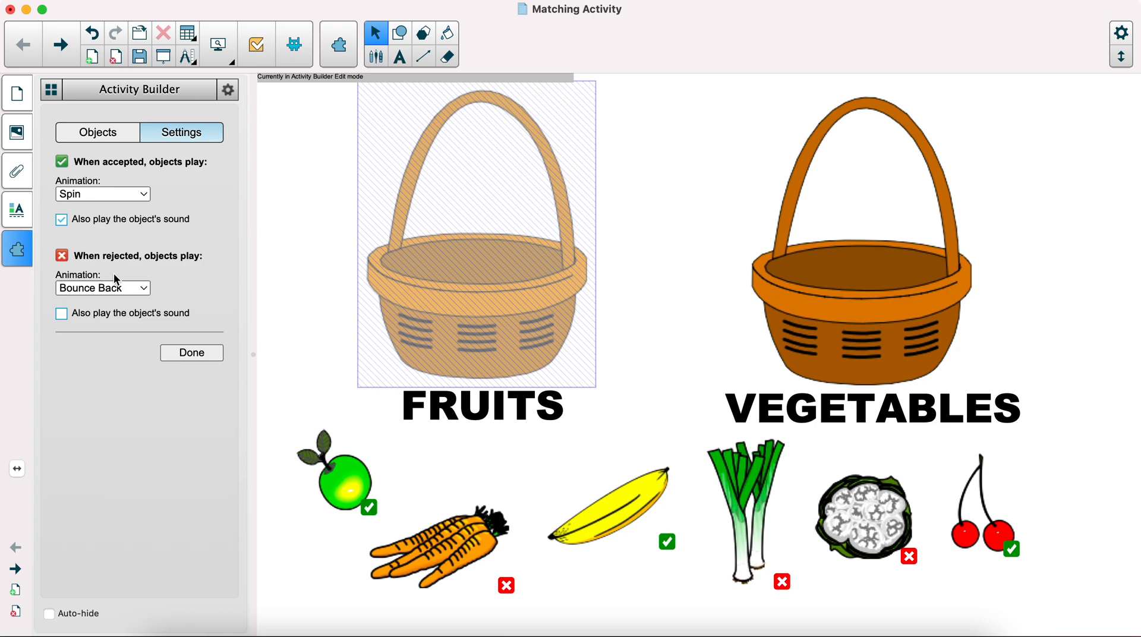
pyautogui.moveTo(168, 276)
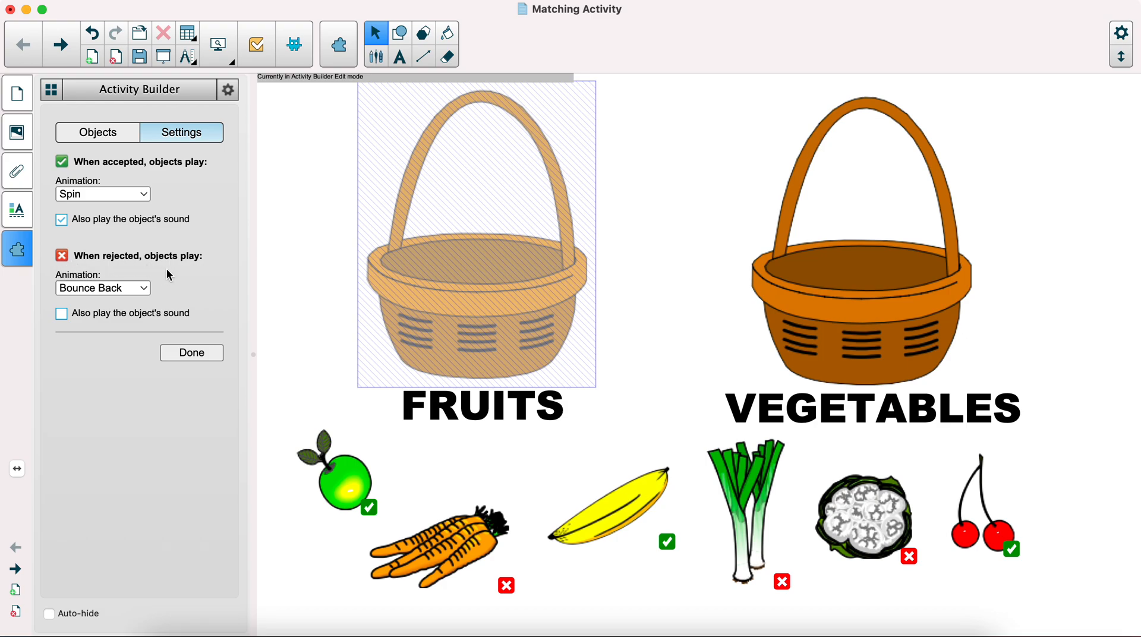
pyautogui.click(102, 287)
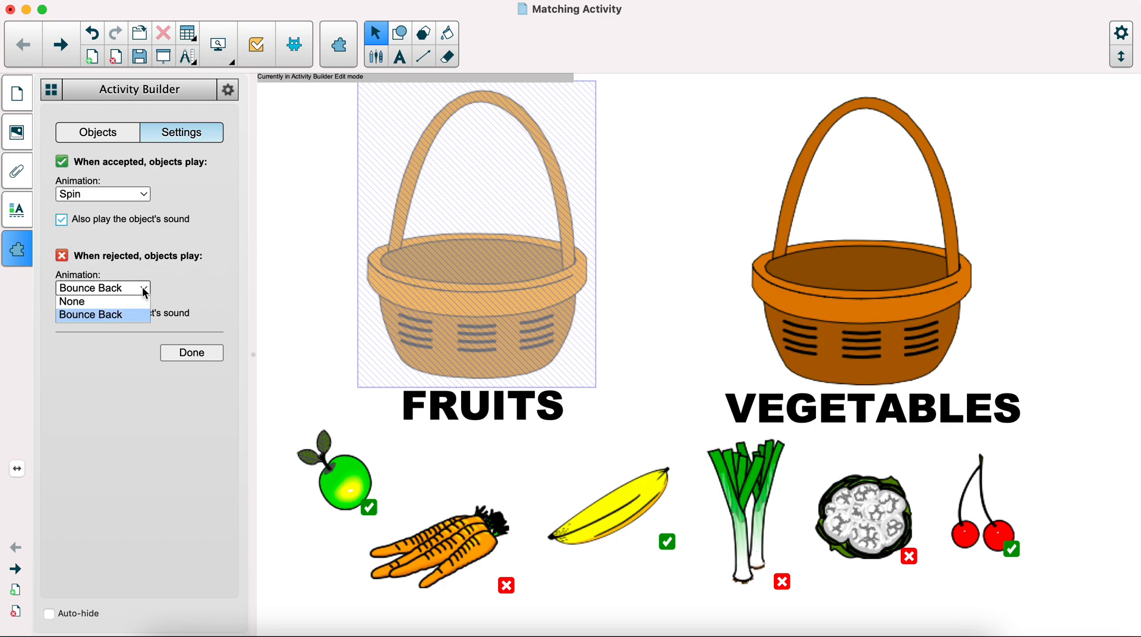
pyautogui.click(90, 315)
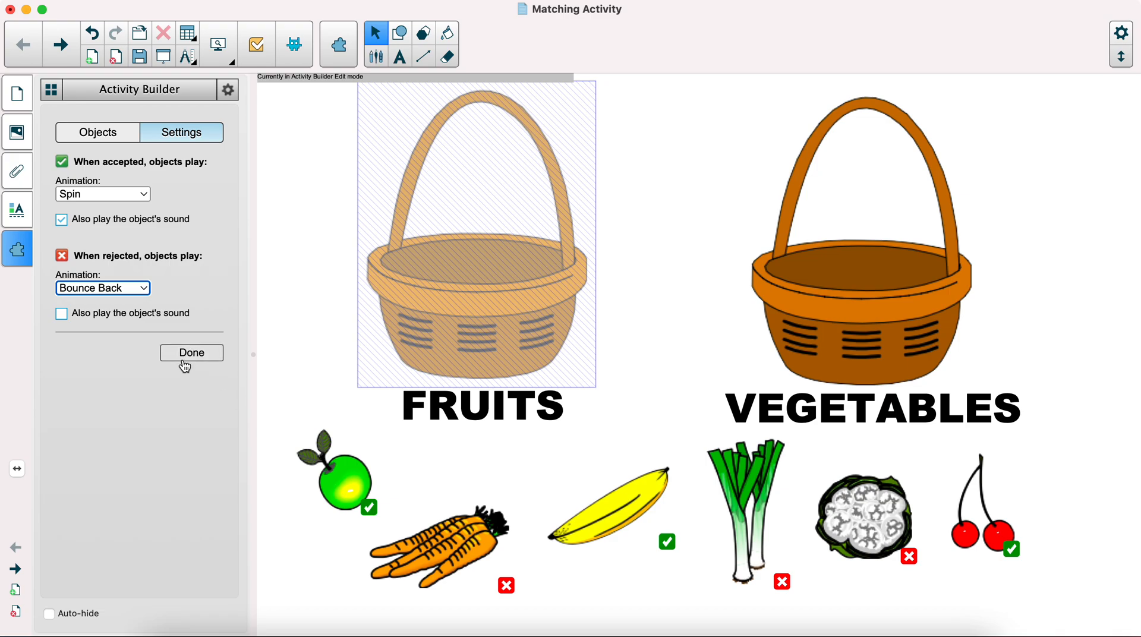
pyautogui.click(192, 352)
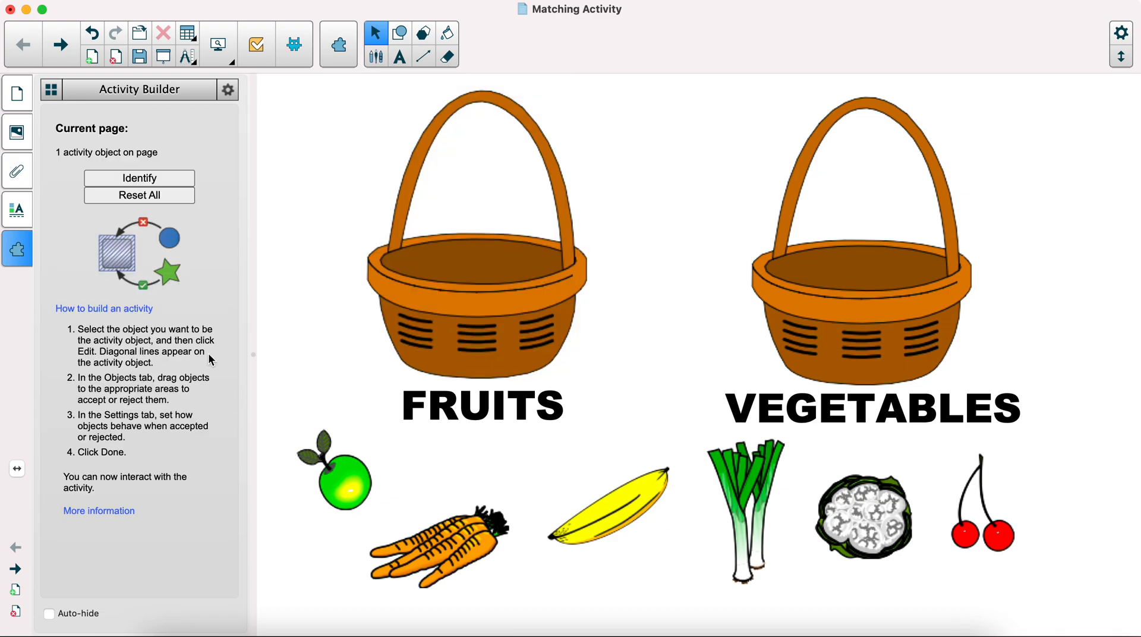
pyautogui.moveTo(345, 491)
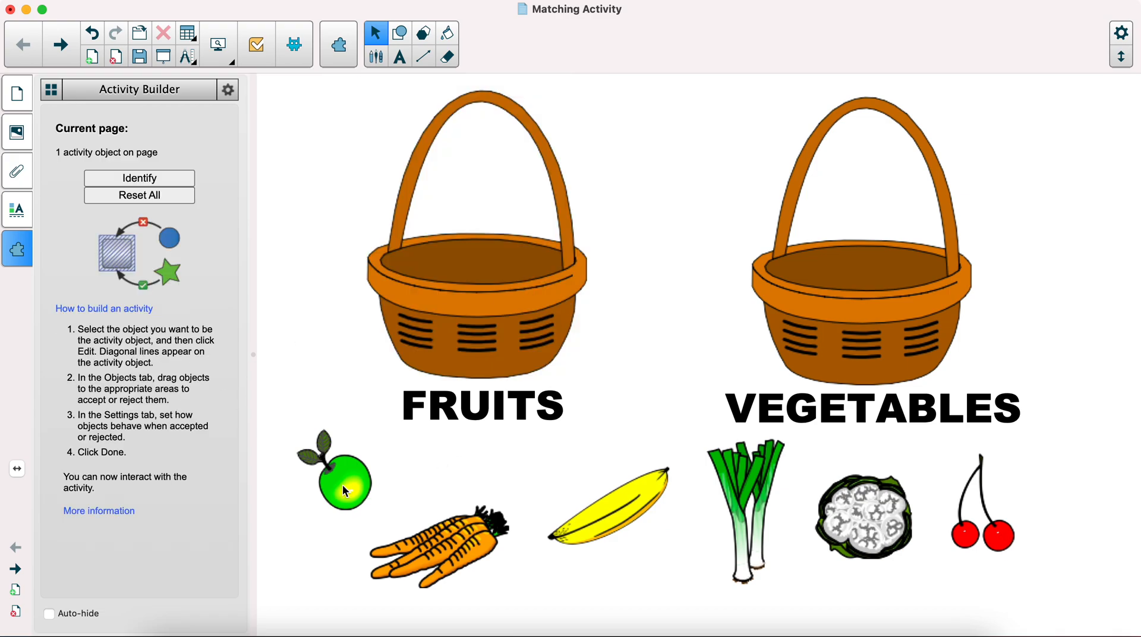
# Step: Record a sound clip for the apple picture through its Sound settings, allowing microphone access
pyautogui.rightClick(336, 477)
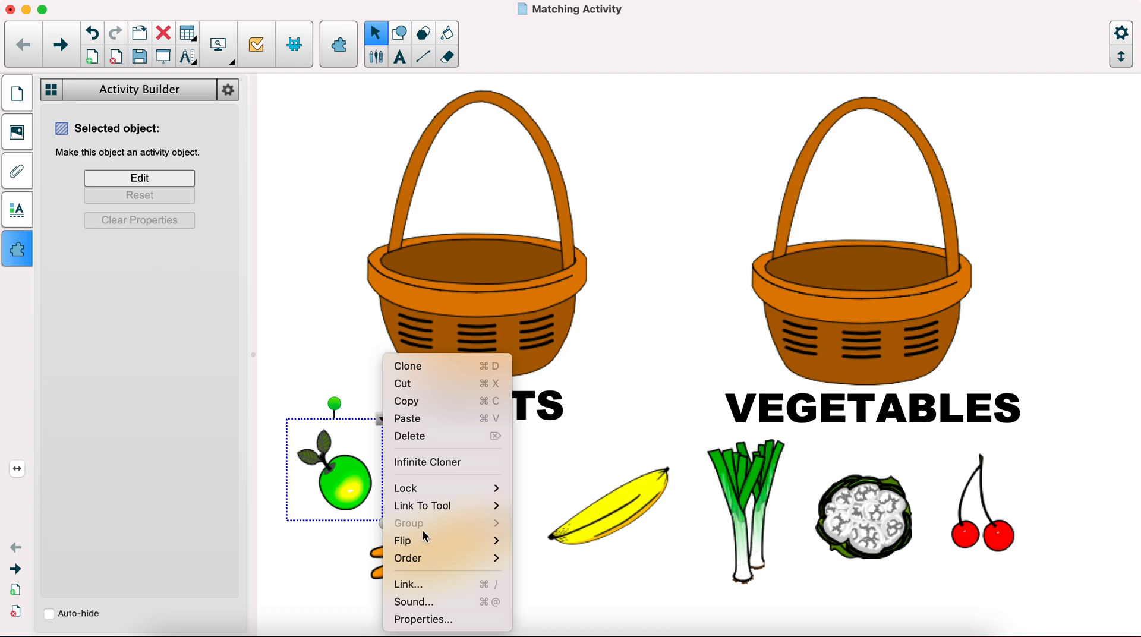
pyautogui.moveTo(423, 619)
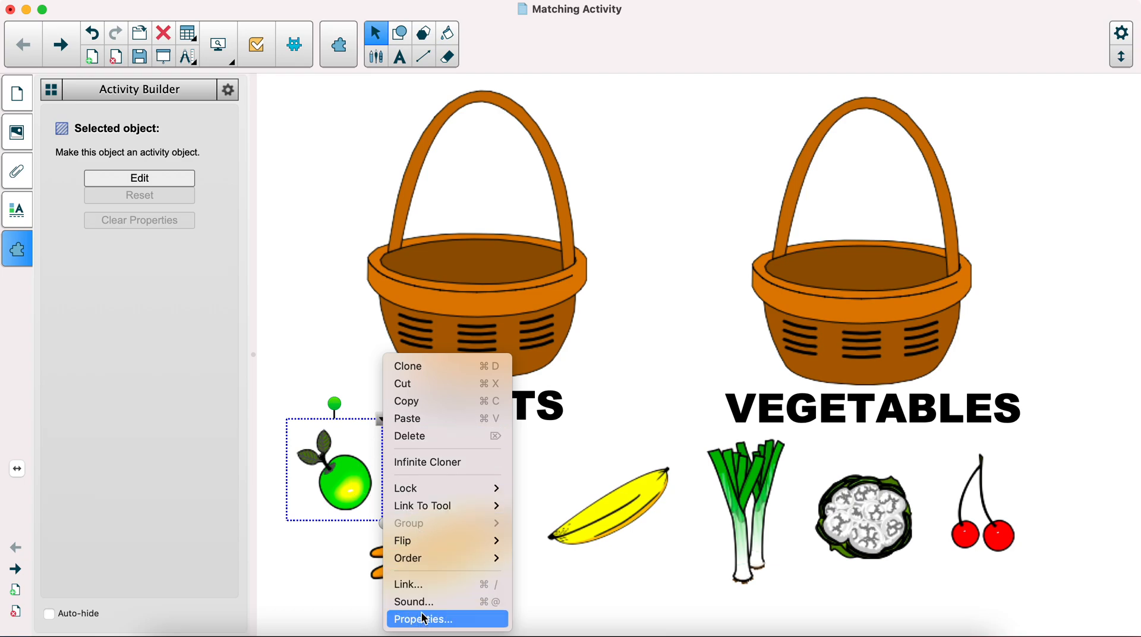
pyautogui.click(413, 600)
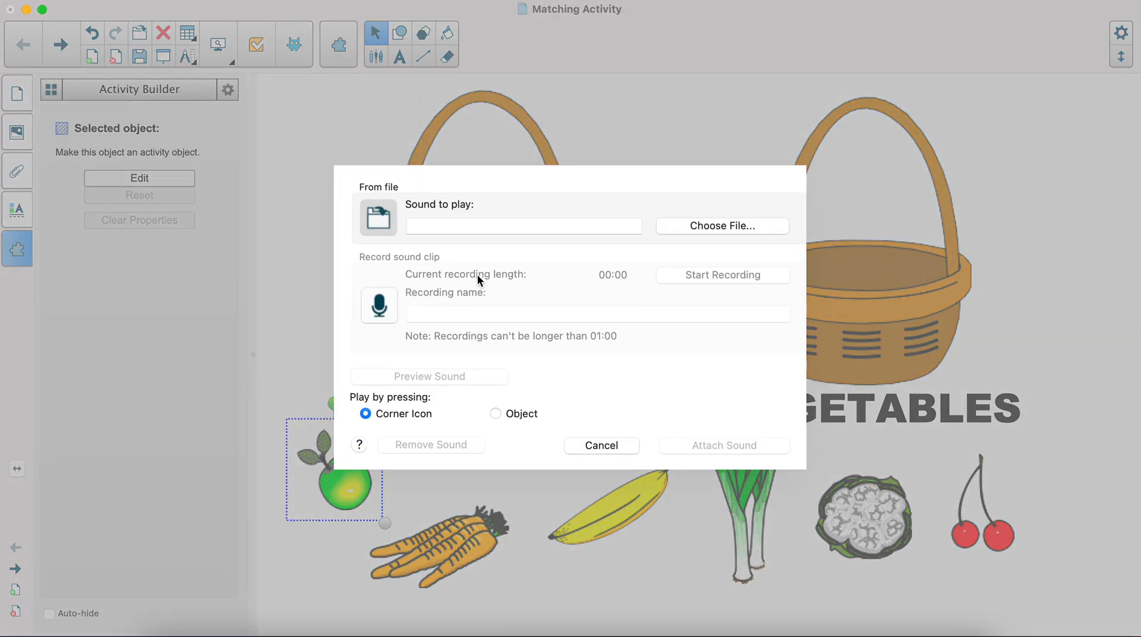
pyautogui.moveTo(598, 248)
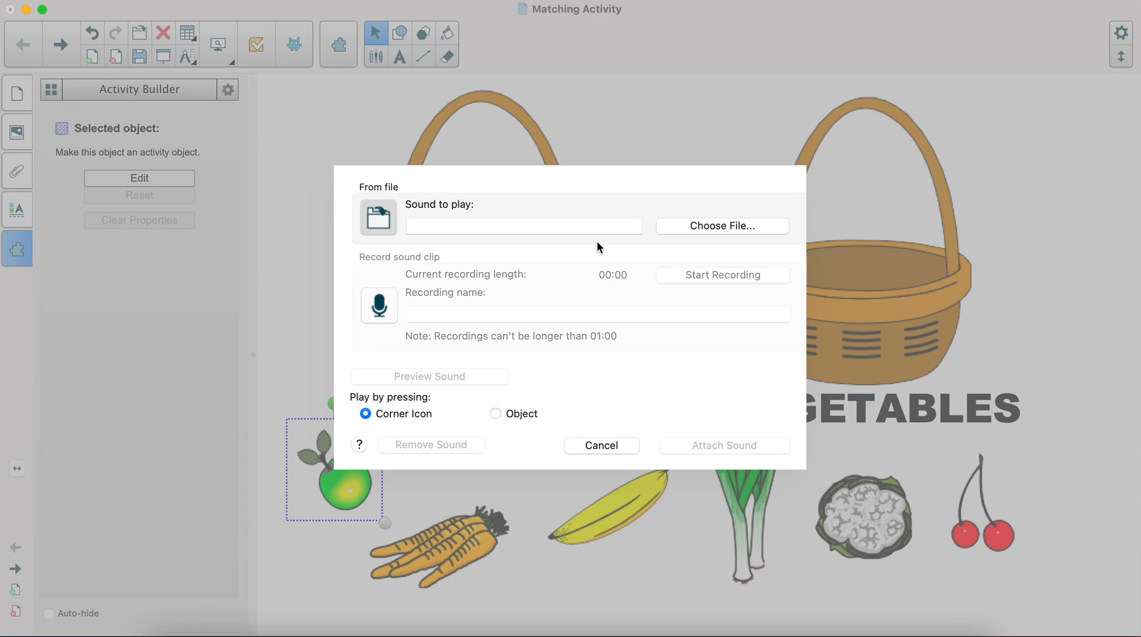
pyautogui.moveTo(520, 273)
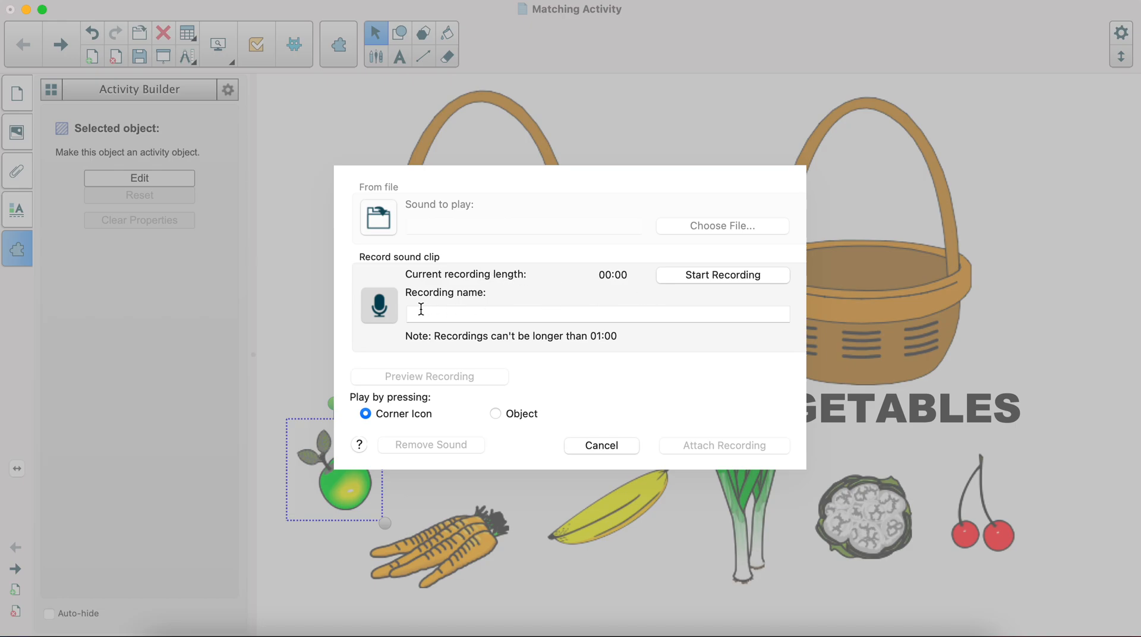
pyautogui.moveTo(391, 316)
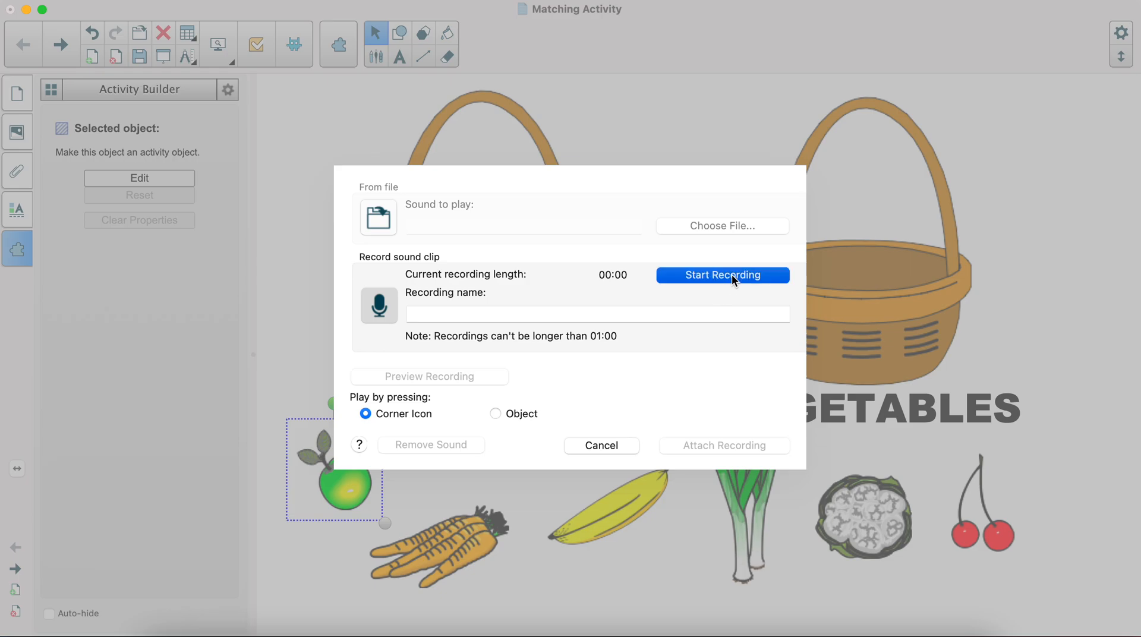
pyautogui.click(721, 275)
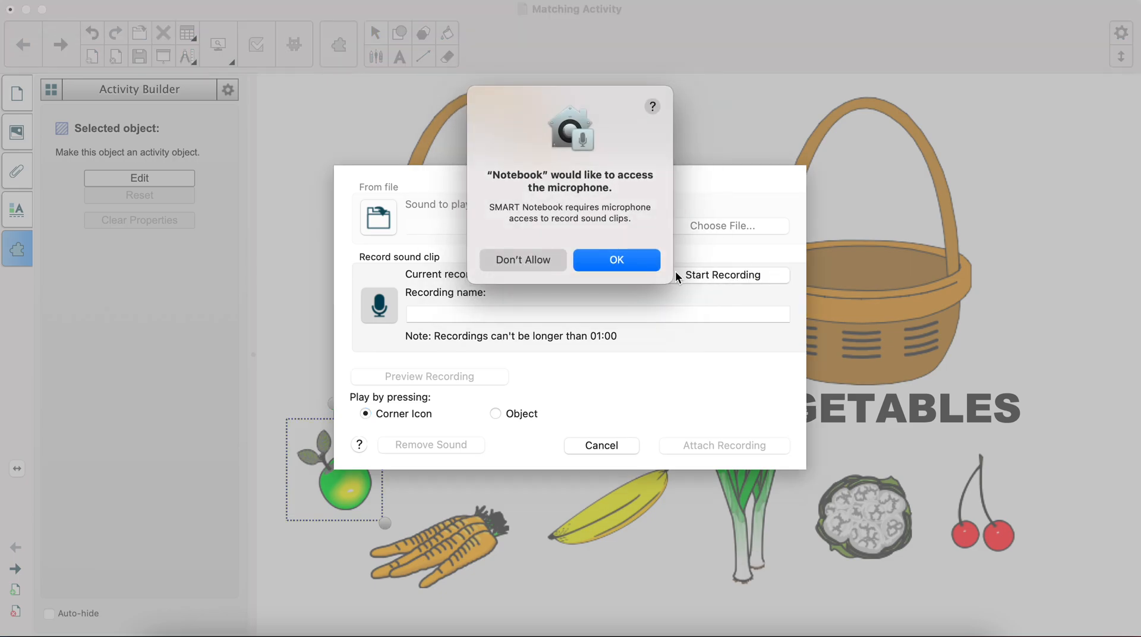
pyautogui.click(616, 261)
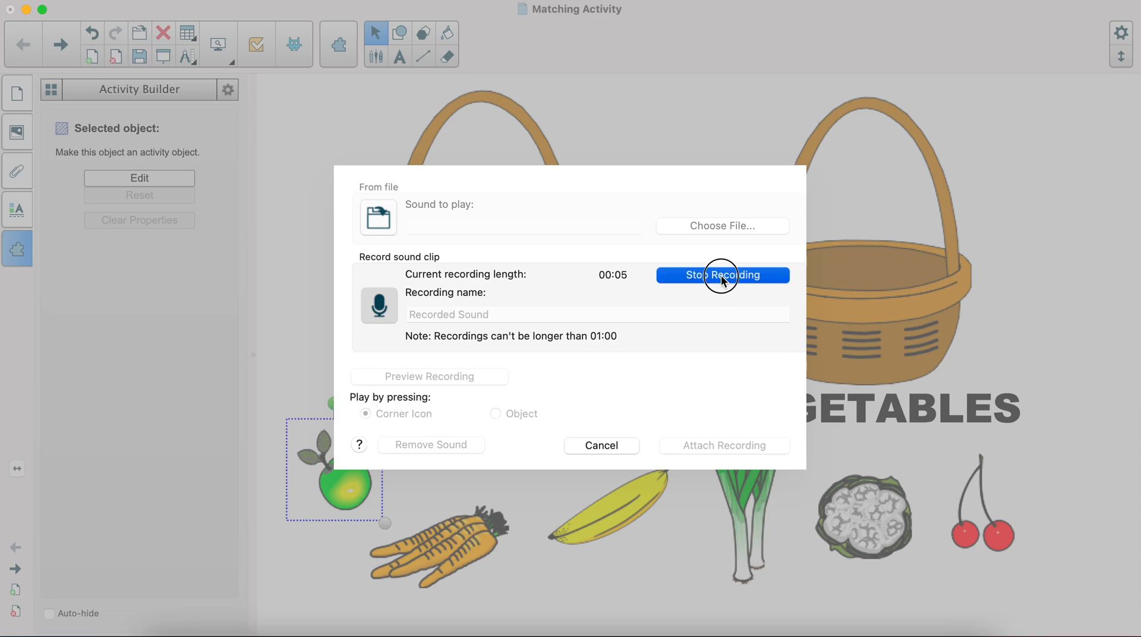
pyautogui.click(721, 275)
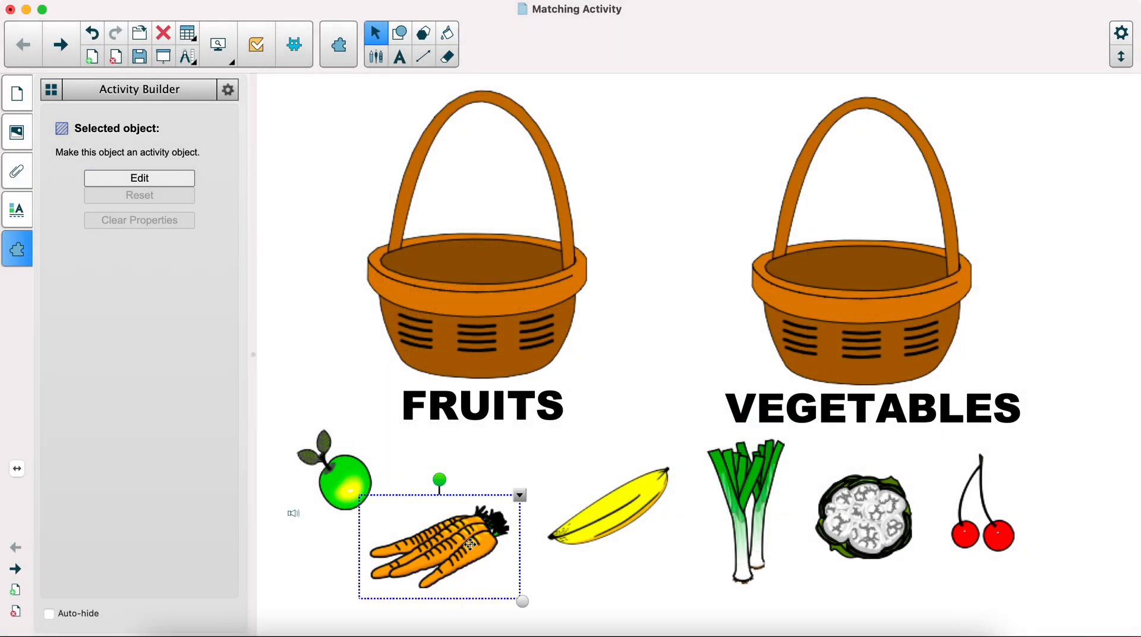
pyautogui.moveTo(838, 520)
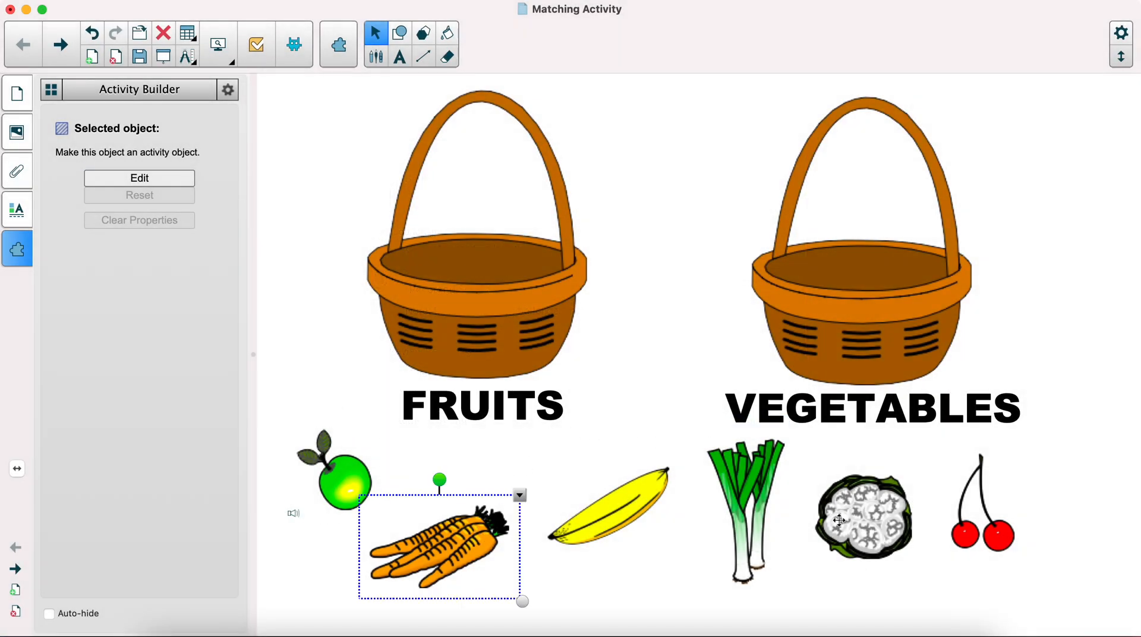
pyautogui.moveTo(586, 546)
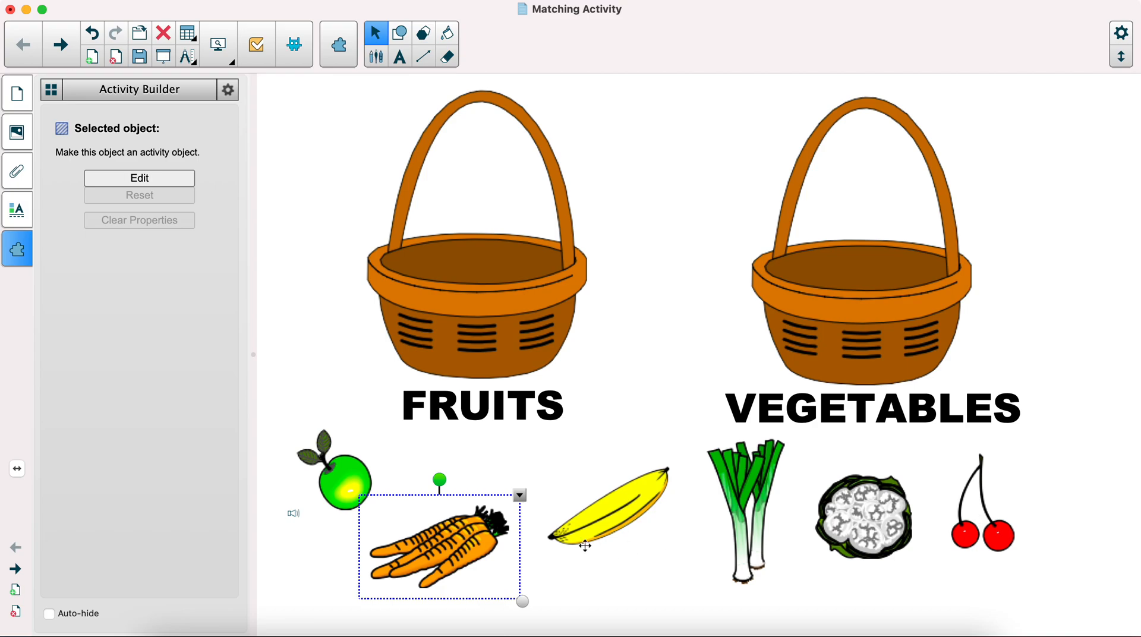
pyautogui.moveTo(741, 487)
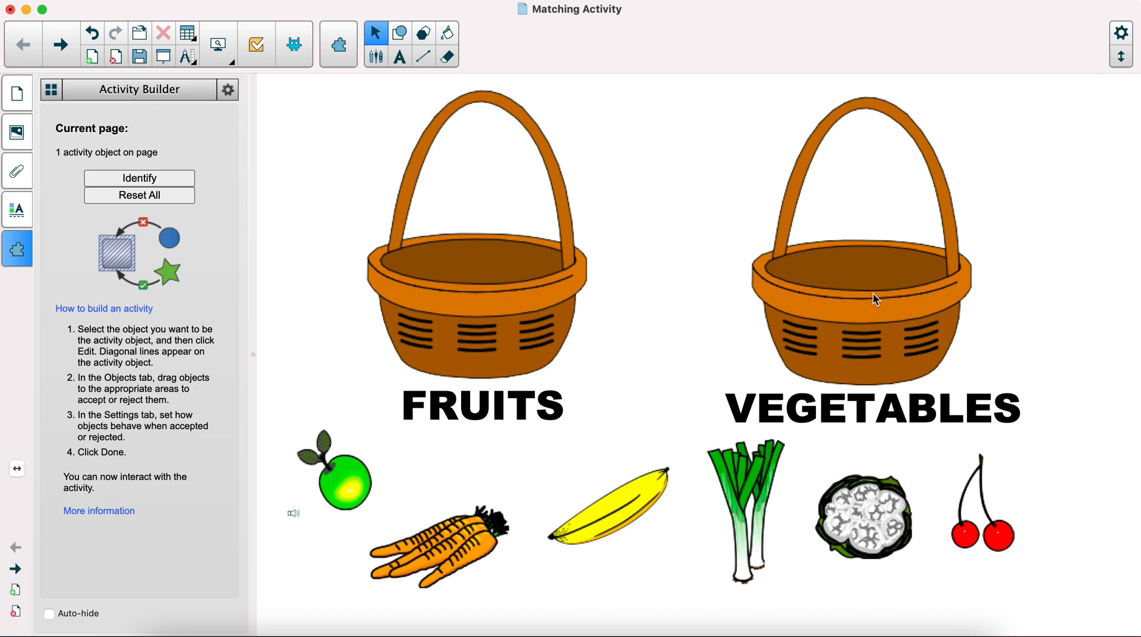
# Step: Select the VEGETABLES basket, accept the cauliflower and reject all remaining pictures
pyautogui.click(874, 277)
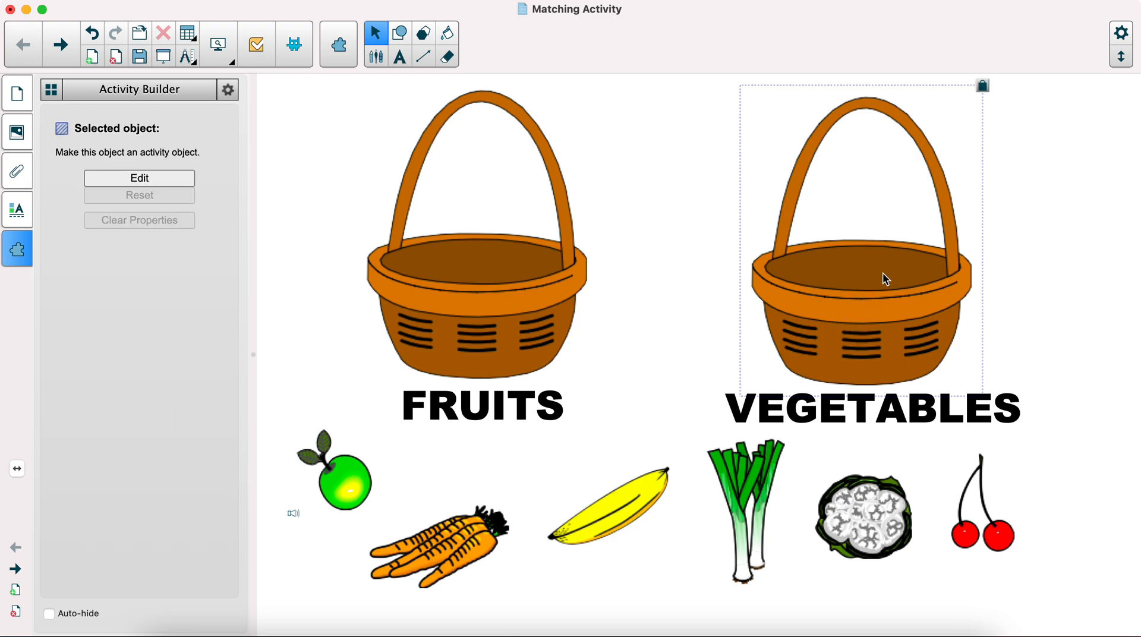
pyautogui.moveTo(301, 278)
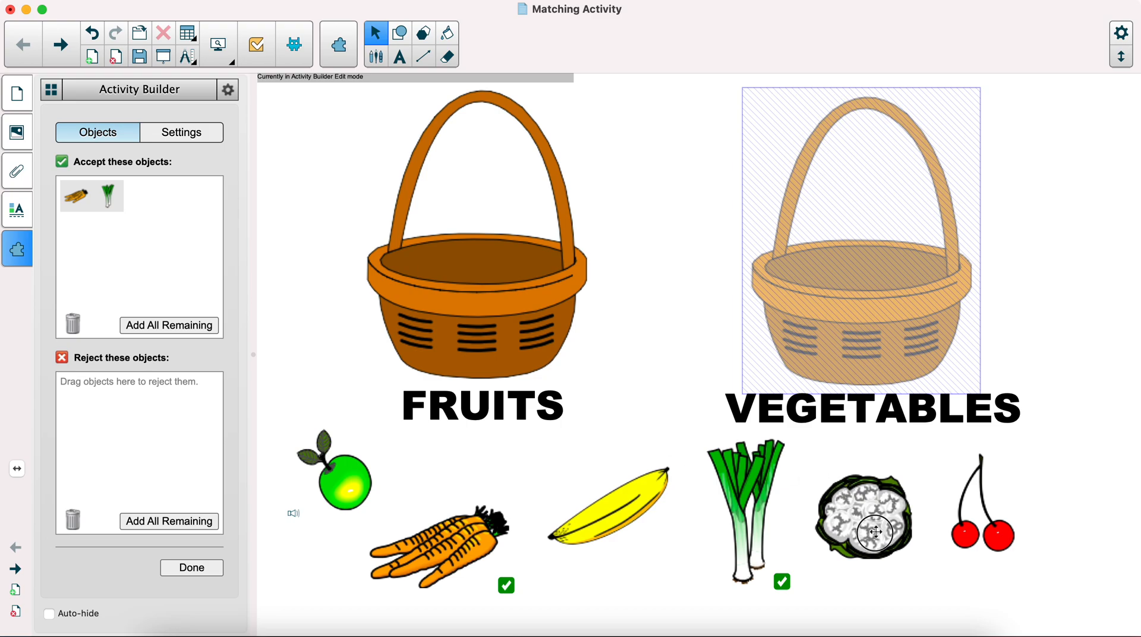
pyautogui.click(169, 521)
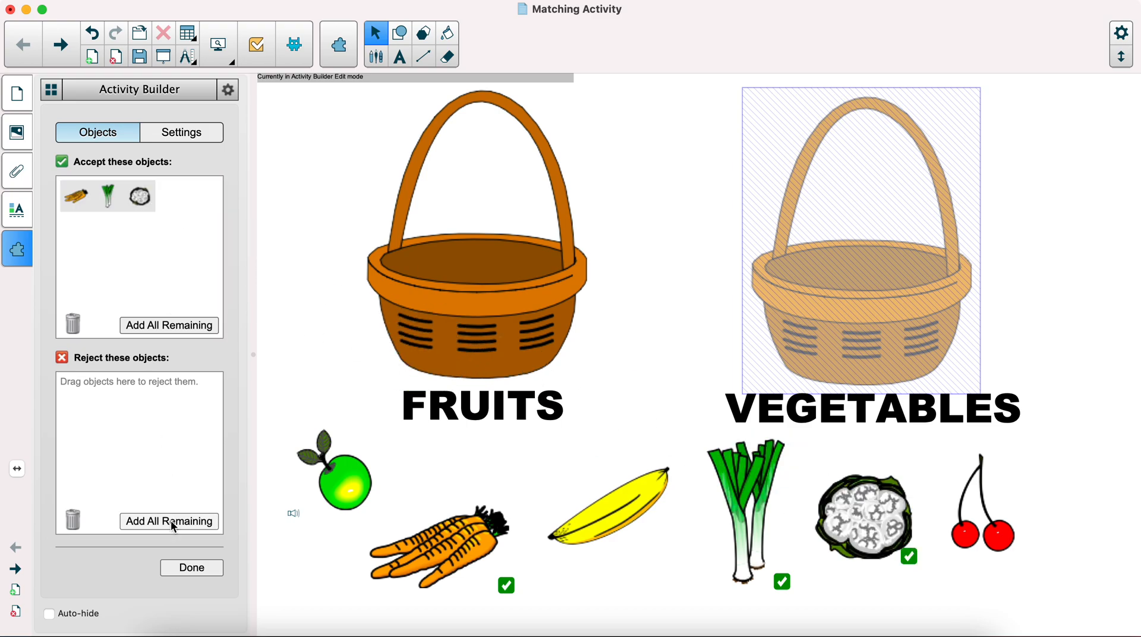
pyautogui.click(169, 521)
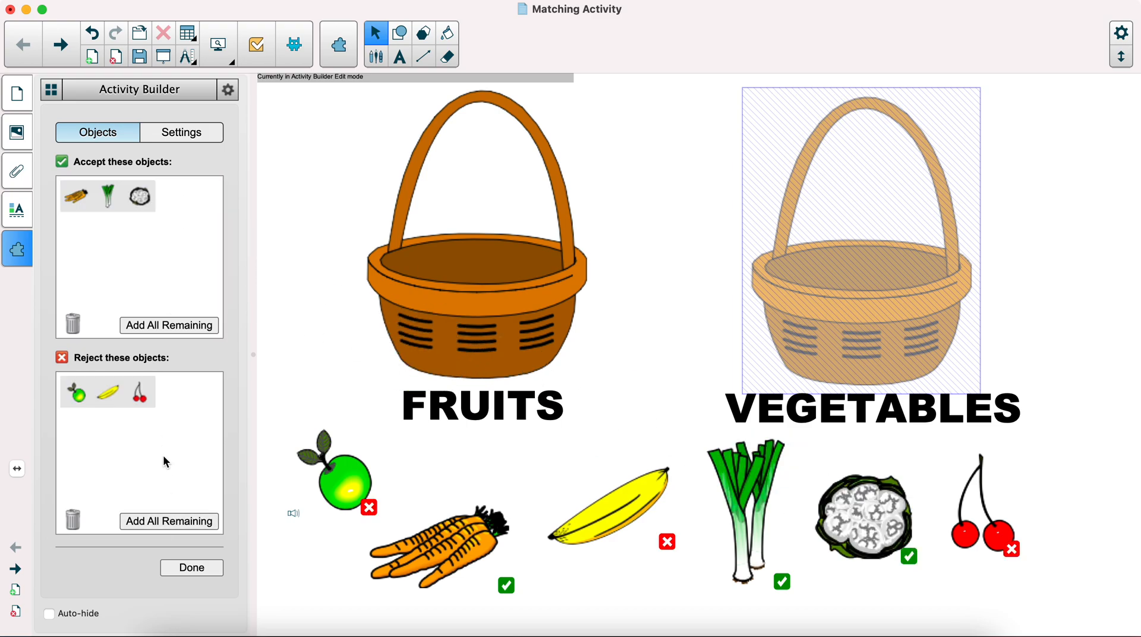
# Step: Set the VEGETABLES basket's accepted animation to Spin and finish with Done
pyautogui.click(181, 131)
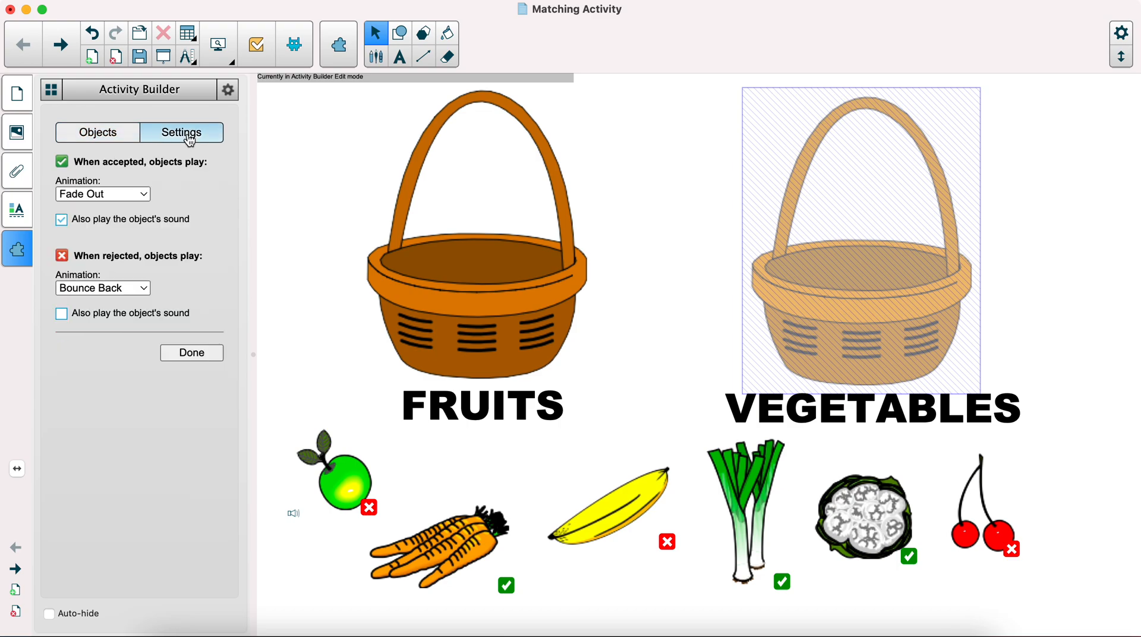
pyautogui.click(102, 193)
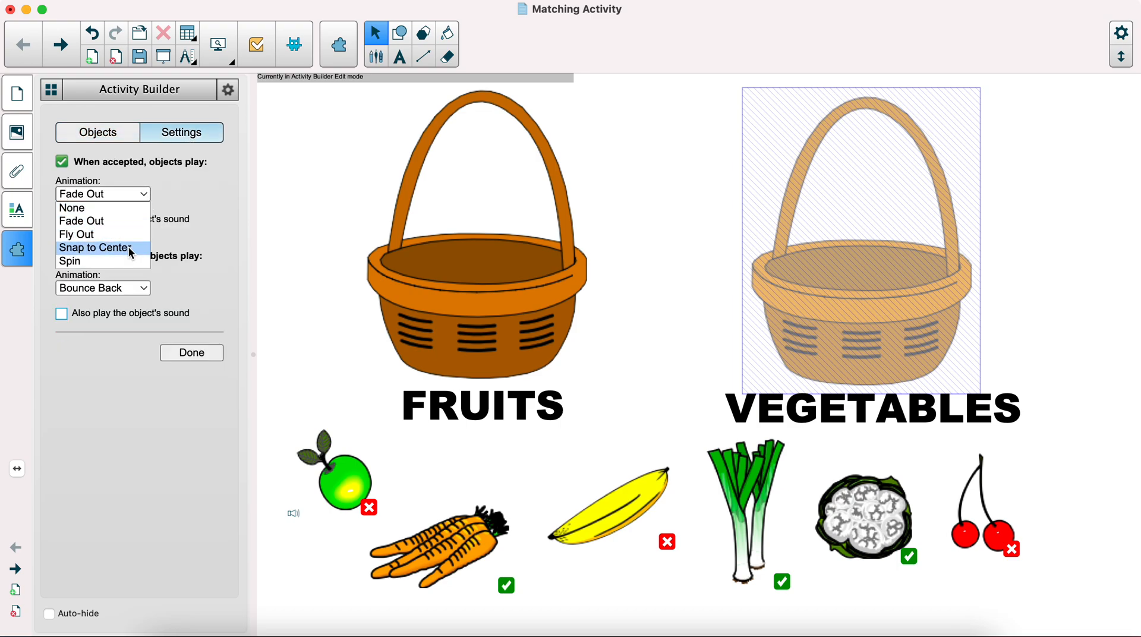
pyautogui.click(69, 261)
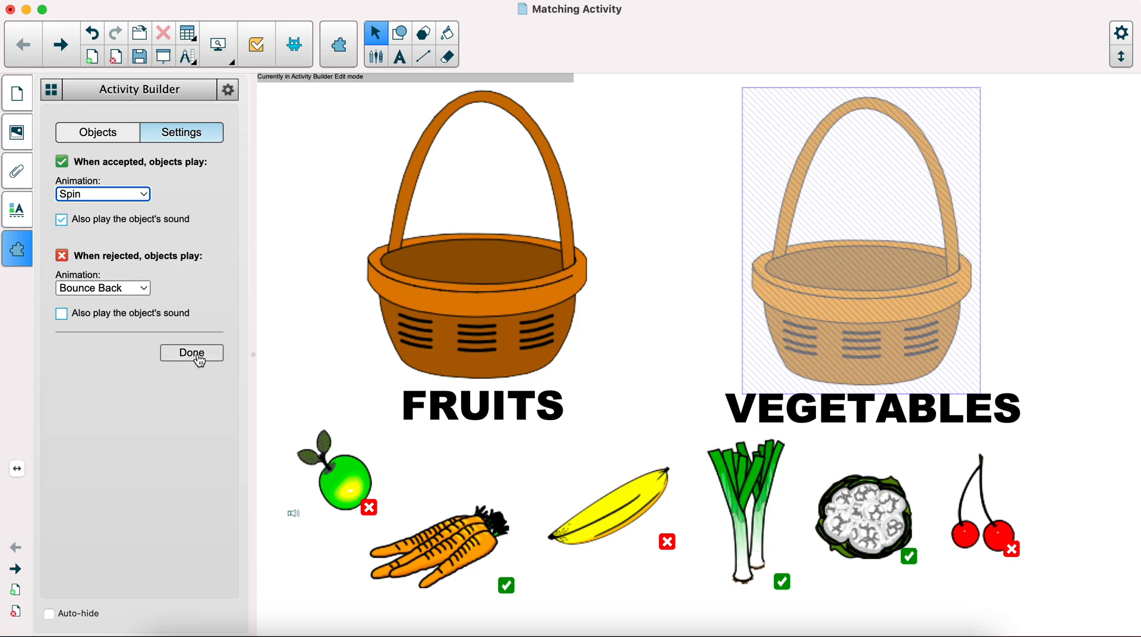
pyautogui.click(192, 353)
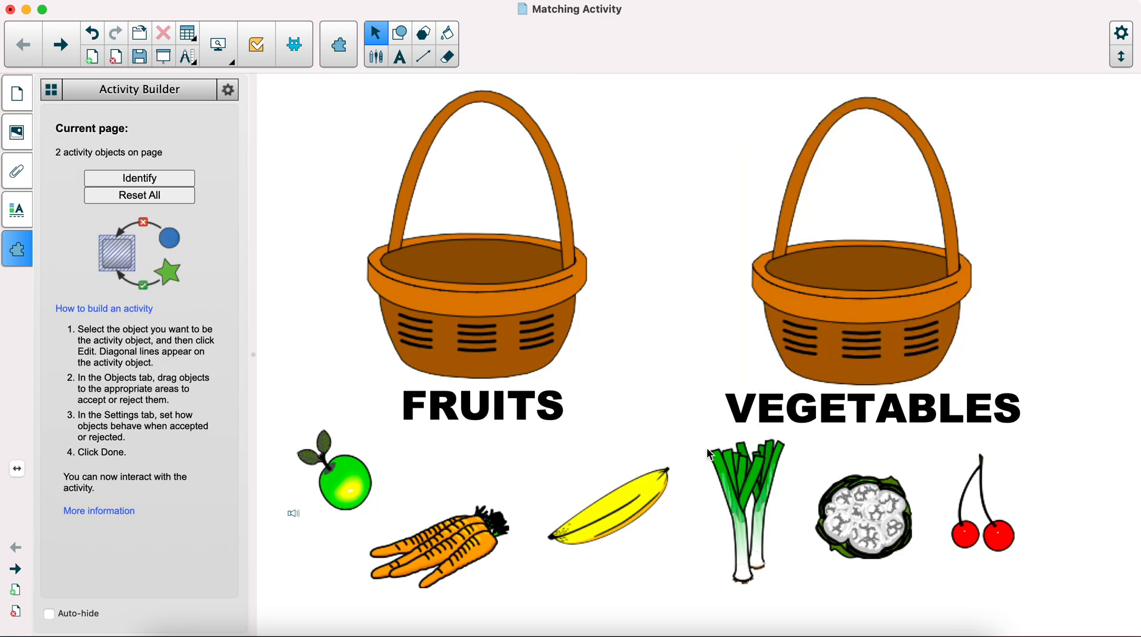
# Step: Record a new sound clip via the carrots' Sound settings, attach it, and return to Activity Builder
pyautogui.click(436, 542)
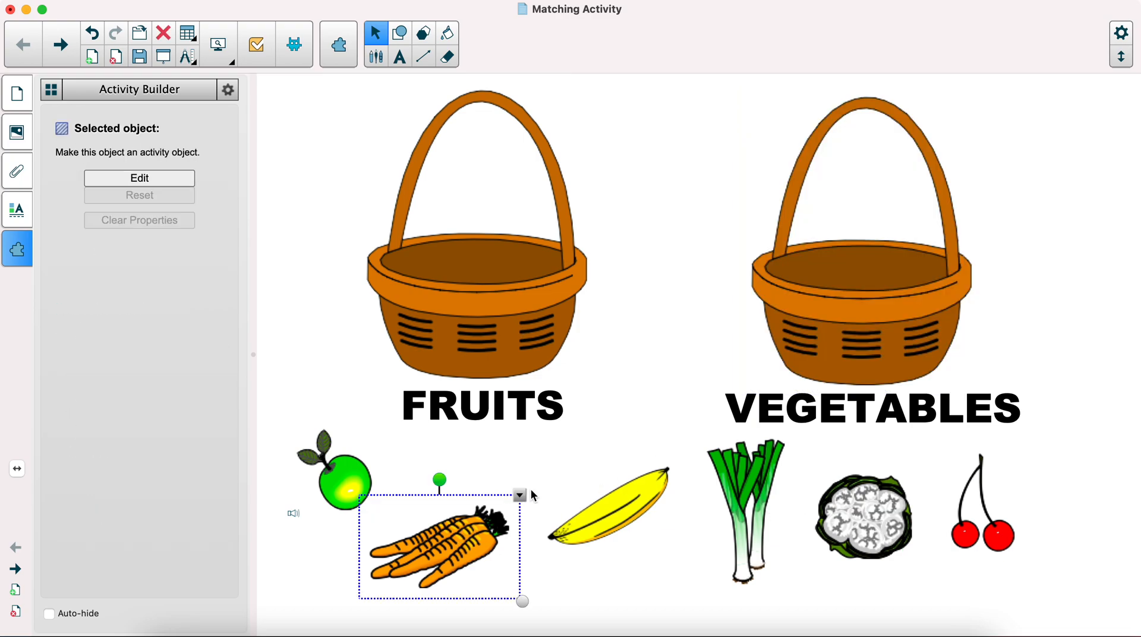
pyautogui.rightClick(440, 546)
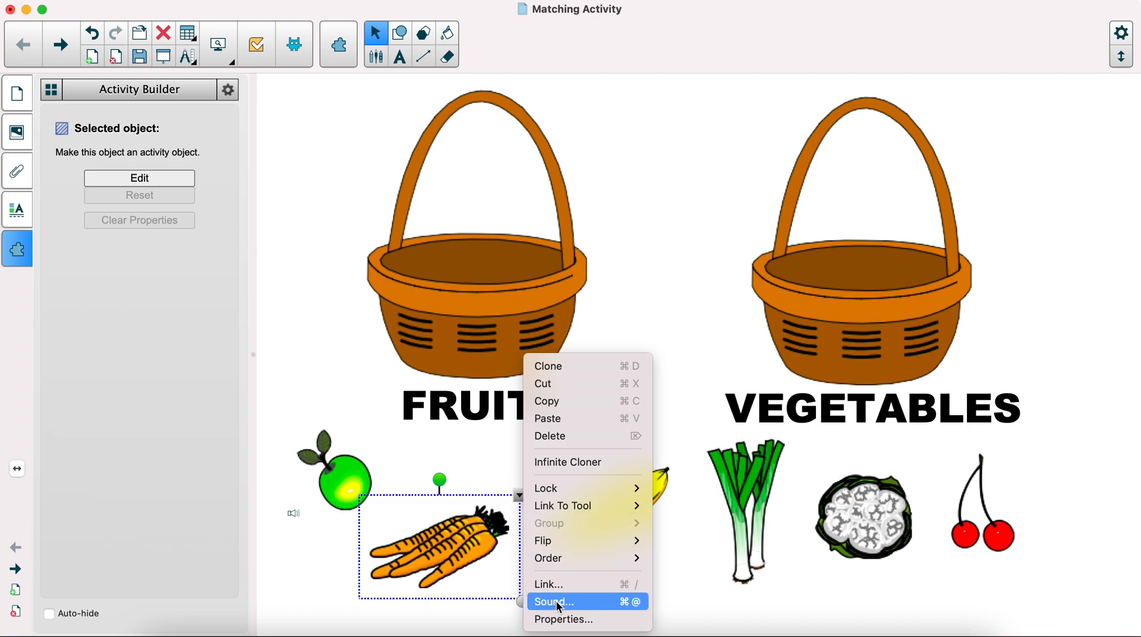
pyautogui.click(554, 601)
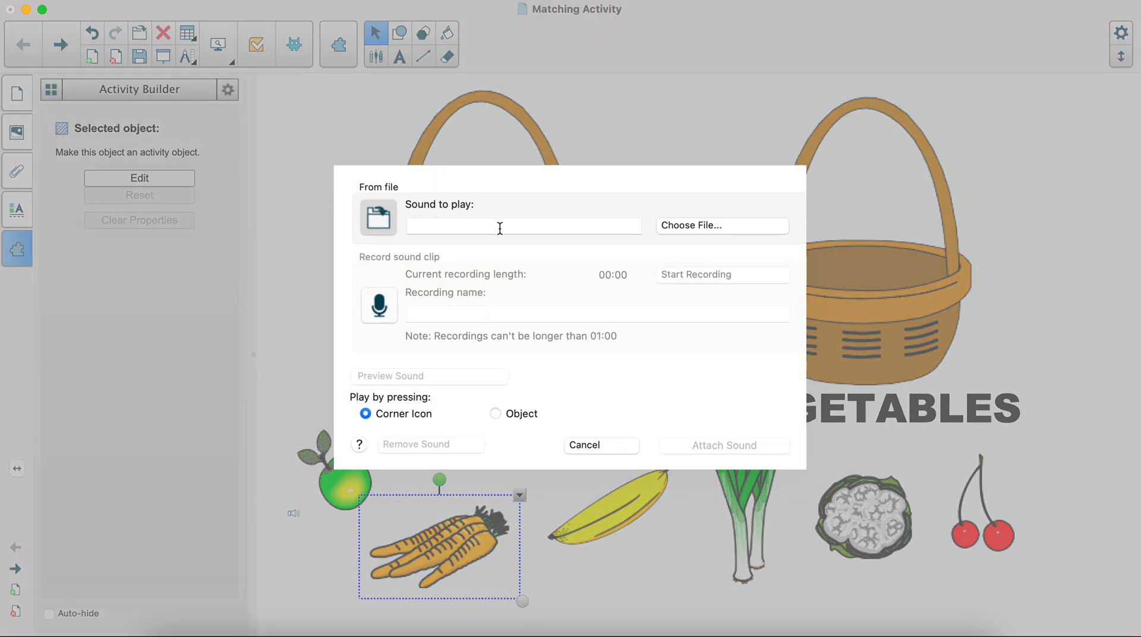
pyautogui.click(597, 313)
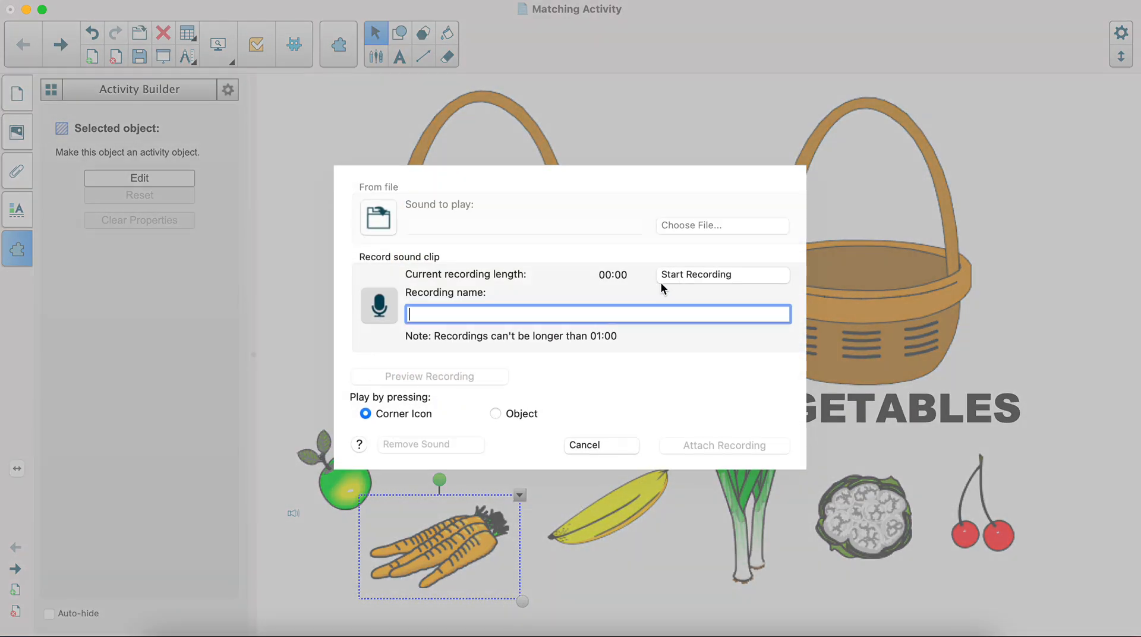
pyautogui.click(721, 274)
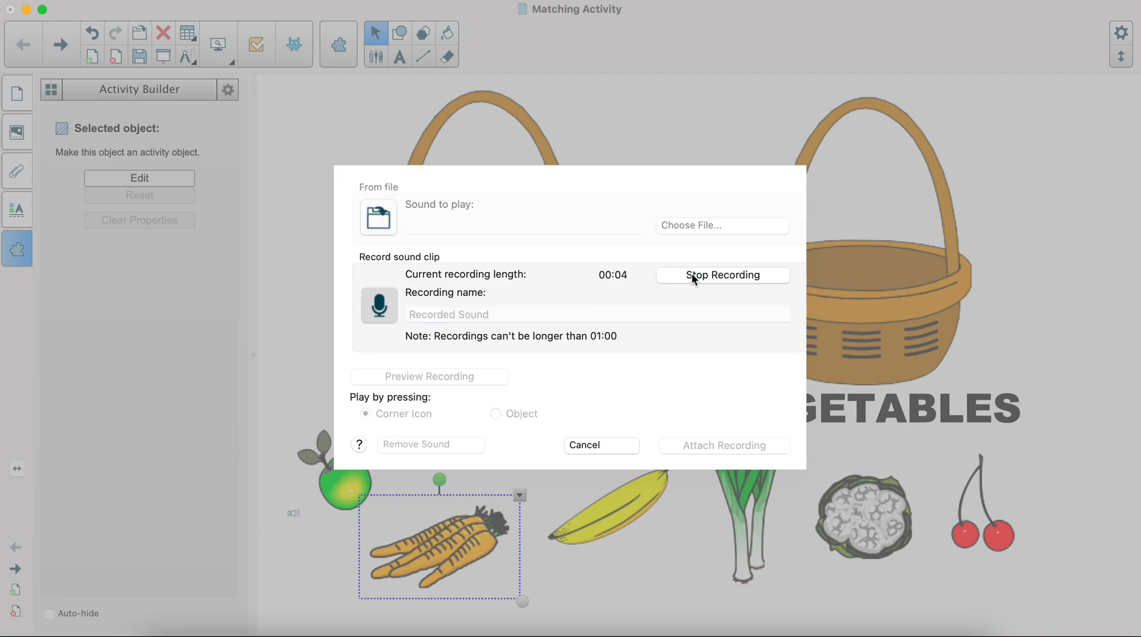
pyautogui.click(722, 275)
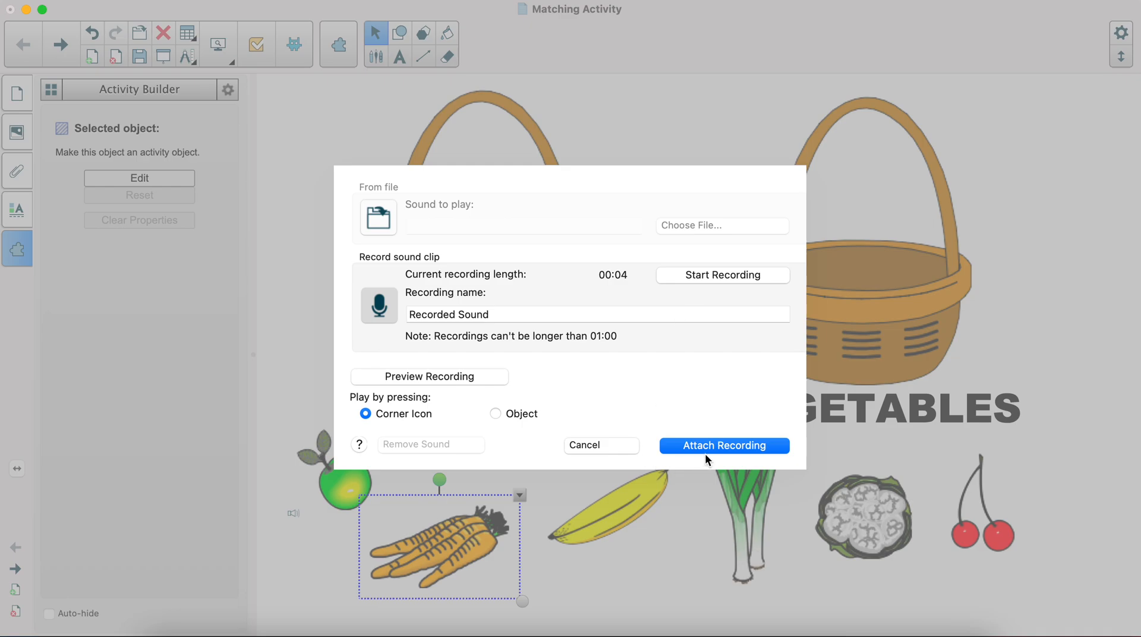
pyautogui.moveTo(711, 455)
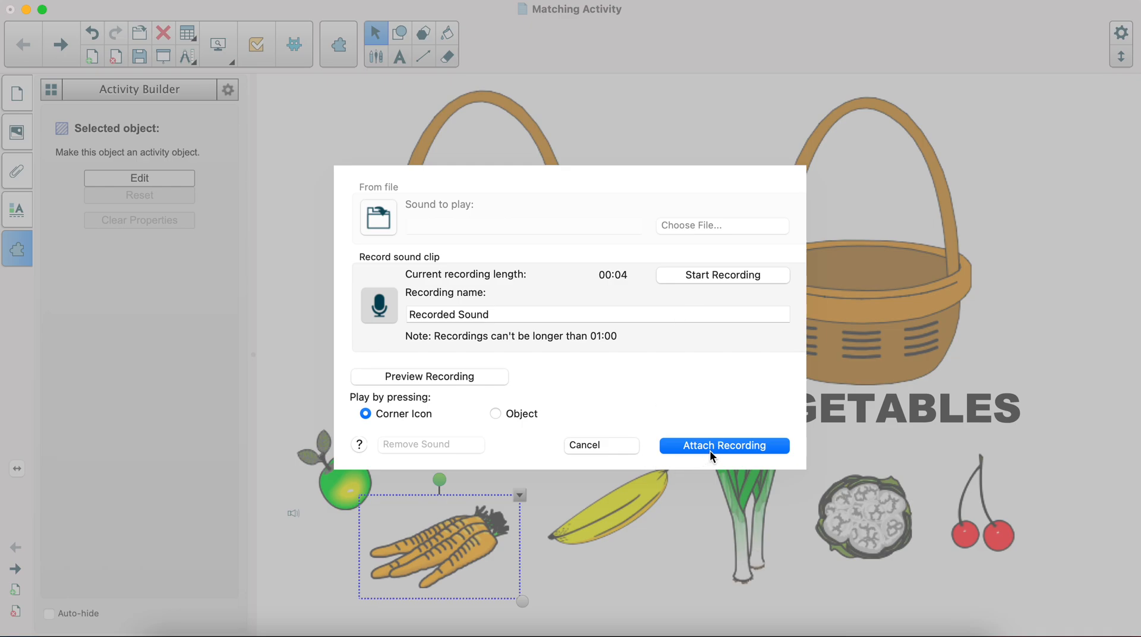
pyautogui.click(723, 444)
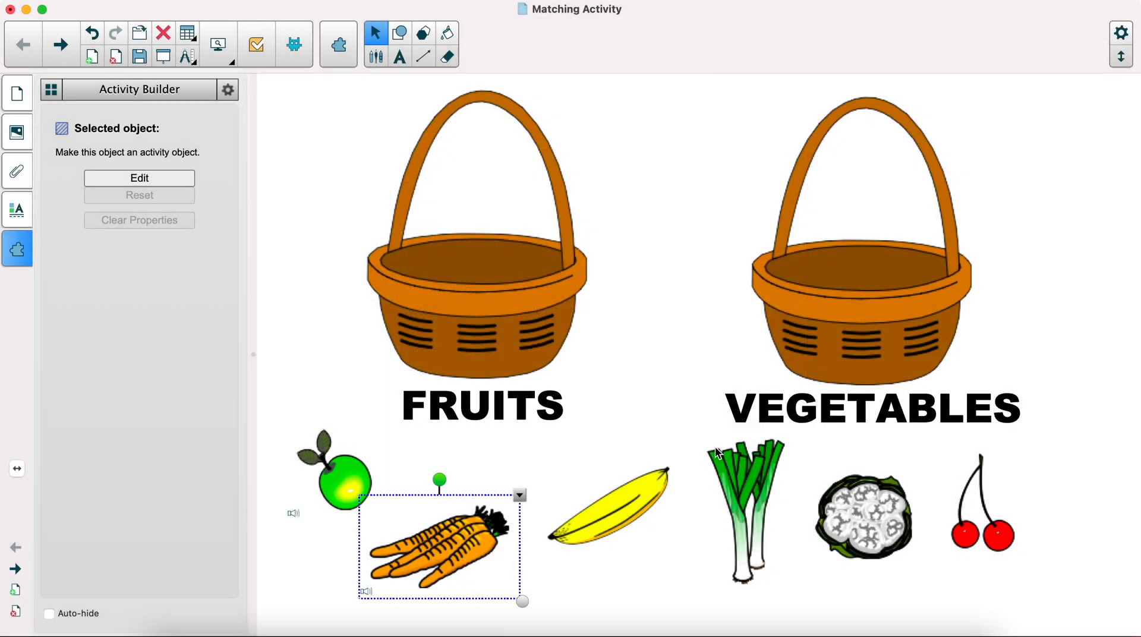
pyautogui.moveTo(297, 359)
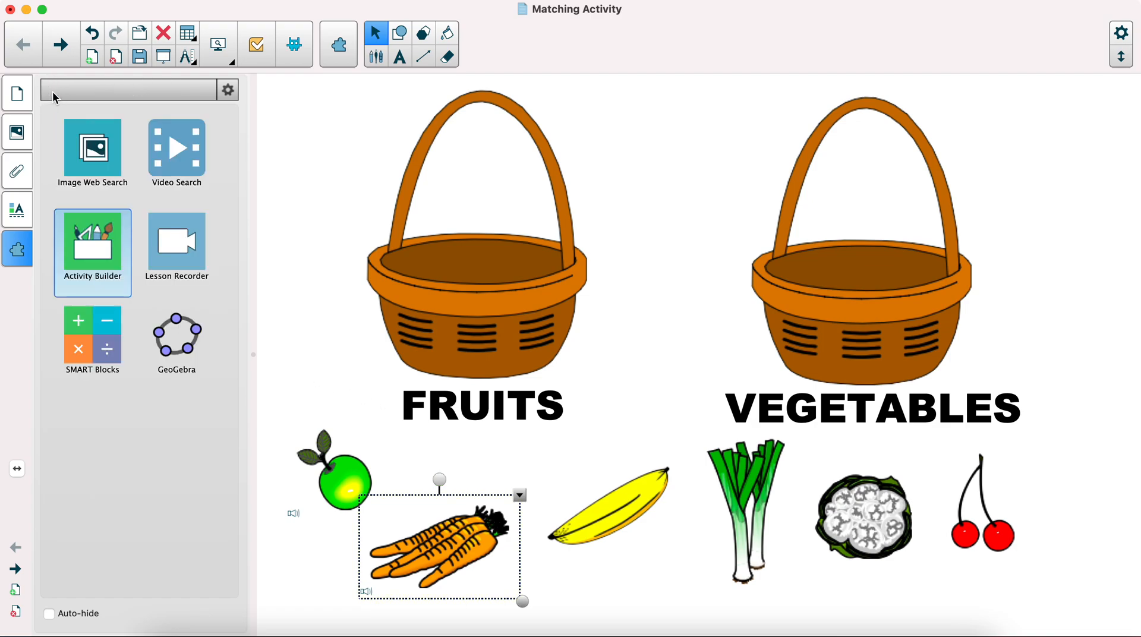
pyautogui.click(91, 251)
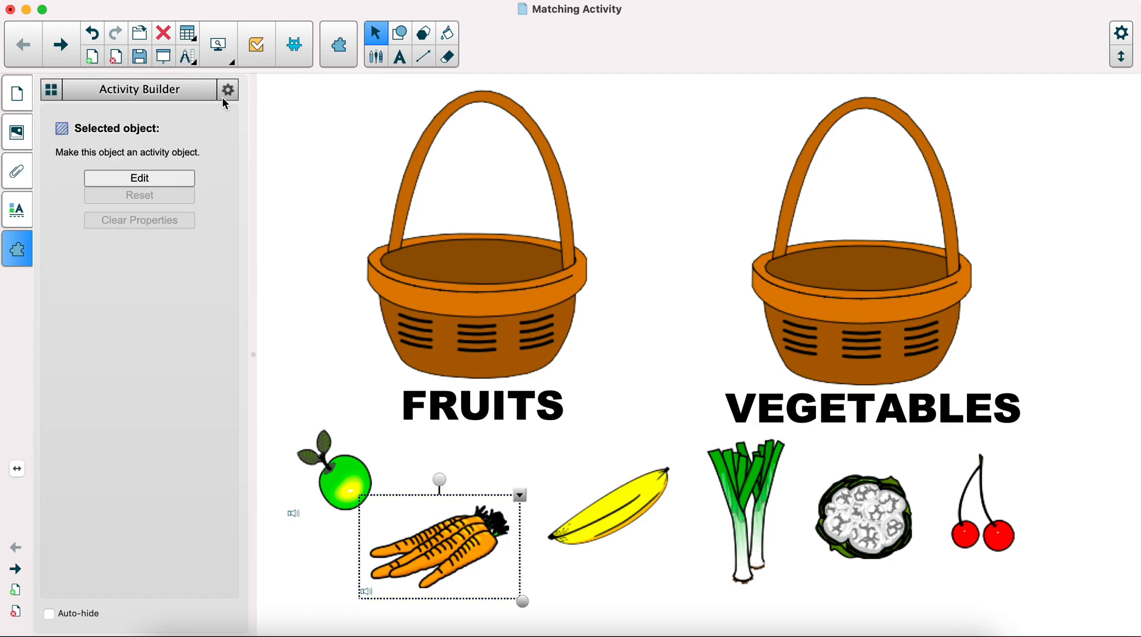
pyautogui.moveTo(302, 351)
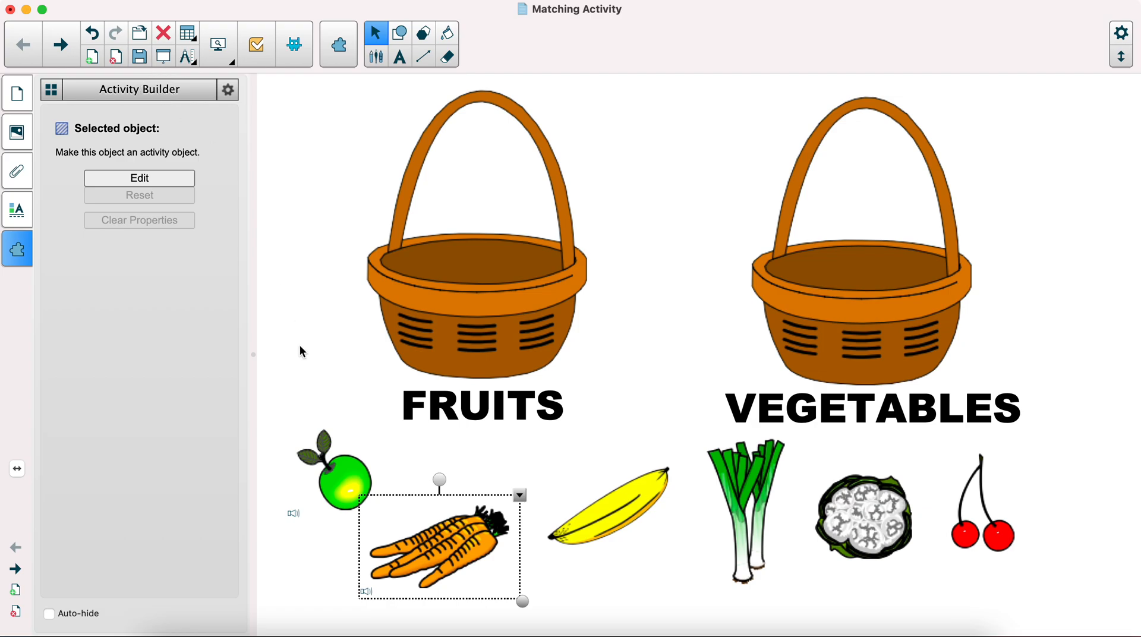
# Step: Deselect the carrots, then drop the apple in FRUITS and the carrots in VEGETABLES
pyautogui.click(139, 177)
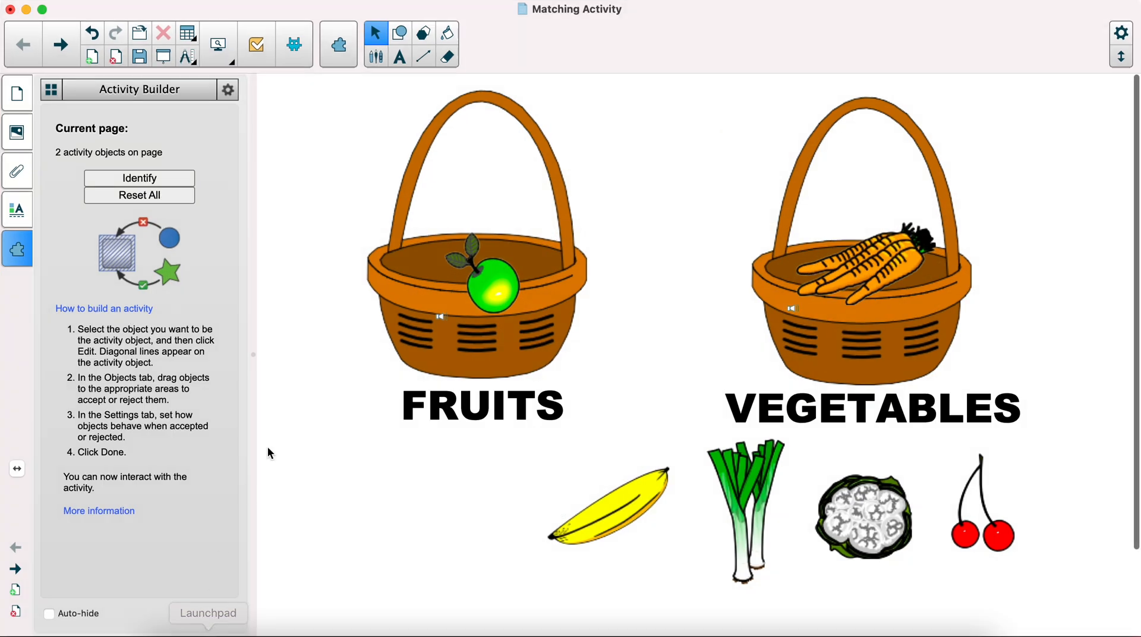
pyautogui.moveTo(753, 285)
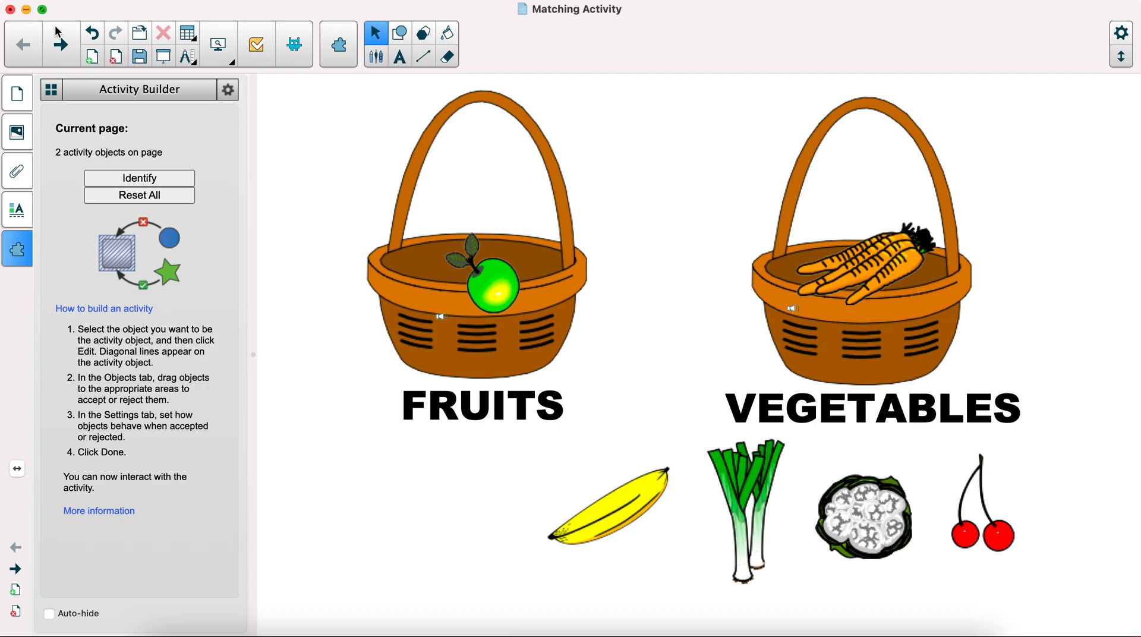
pyautogui.moveTo(275, 208)
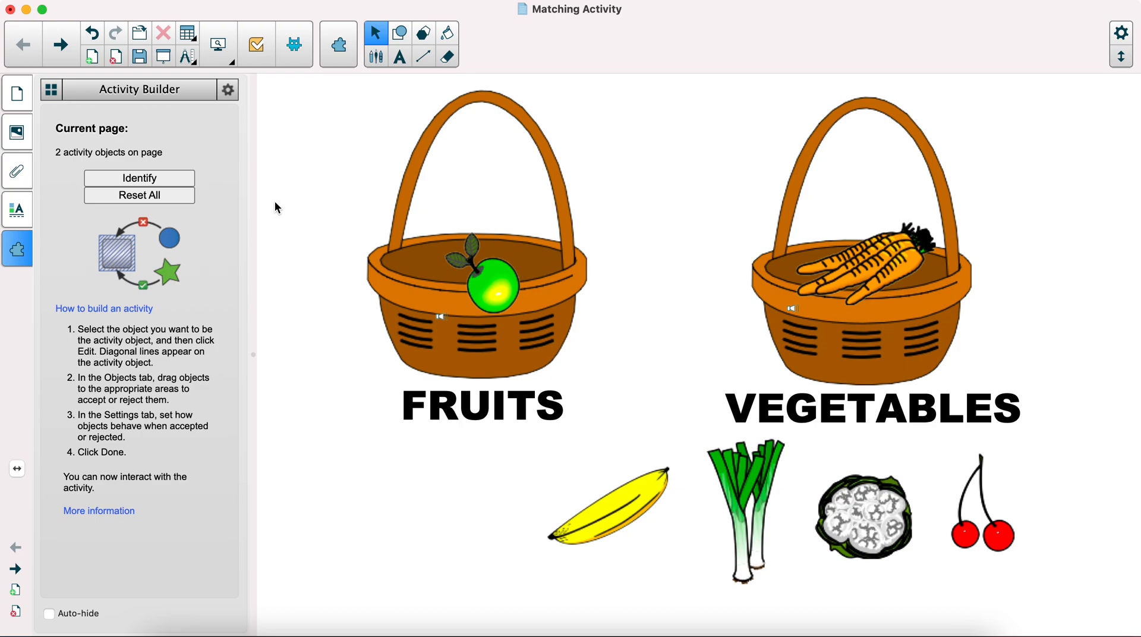
# Step: Reset All so the apple and carrots return below the empty baskets
pyautogui.click(139, 194)
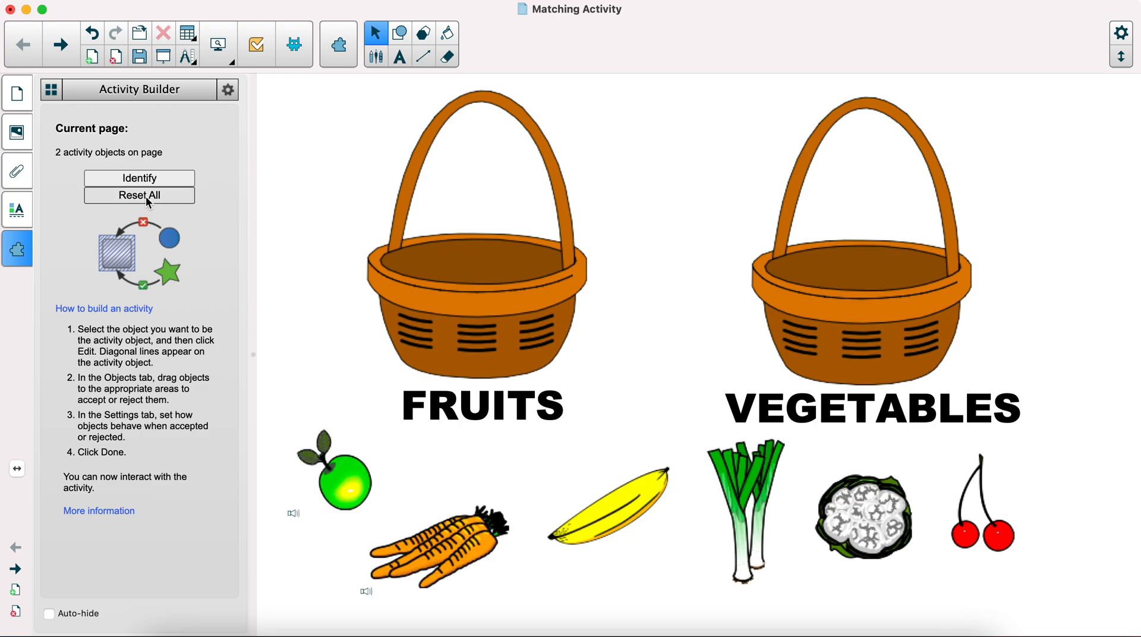
pyautogui.moveTo(124, 211)
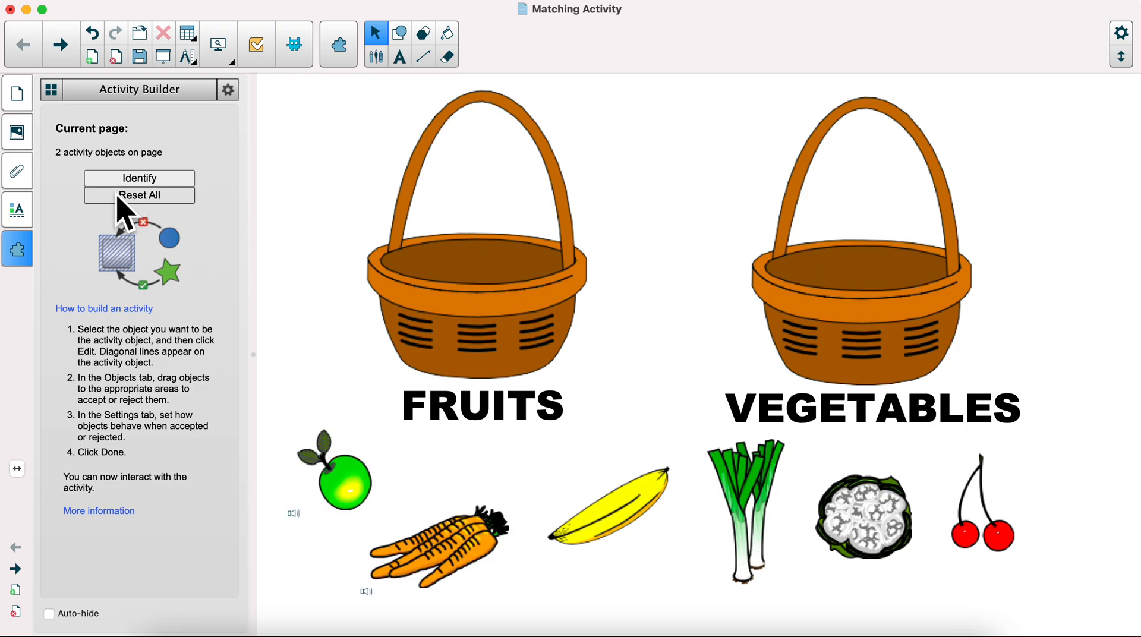
pyautogui.moveTo(180, 275)
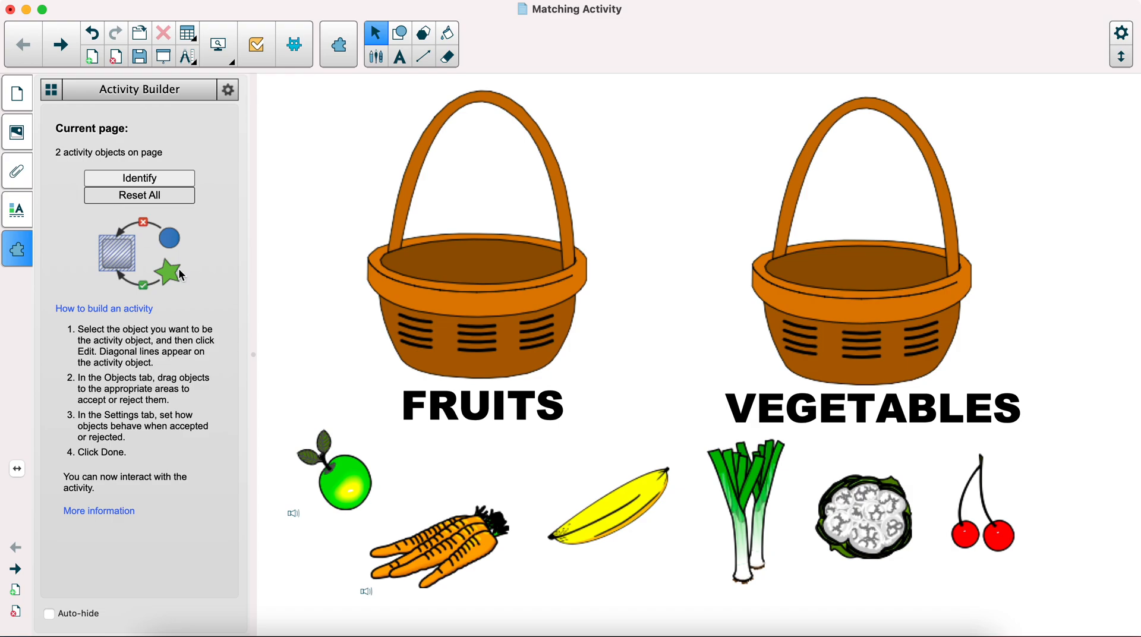
pyautogui.moveTo(277, 270)
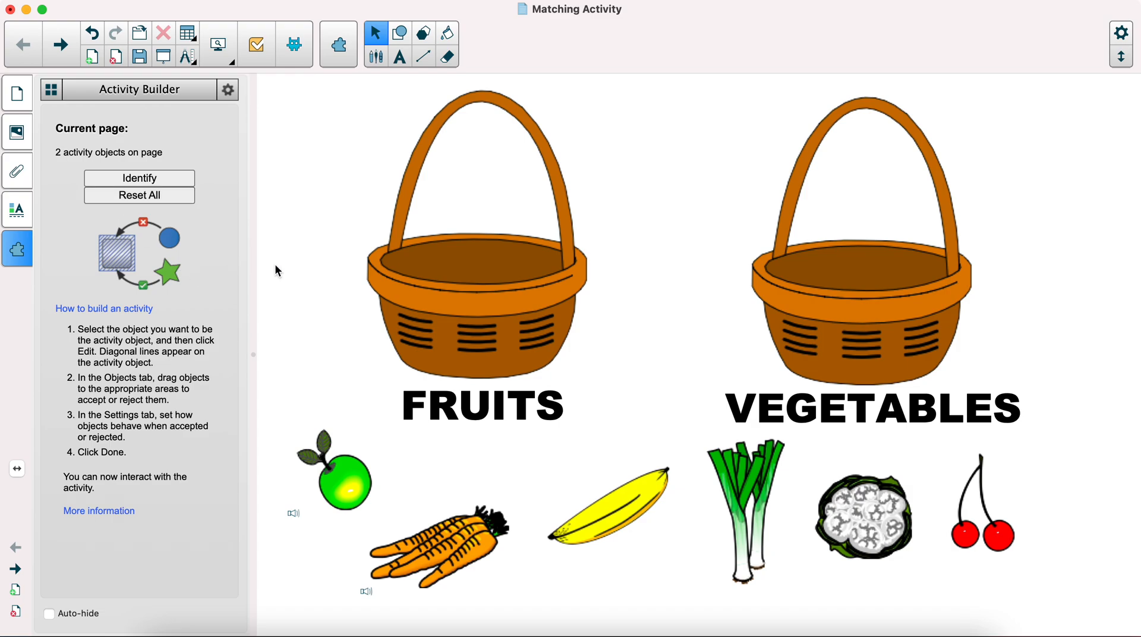
pyautogui.moveTo(456, 133)
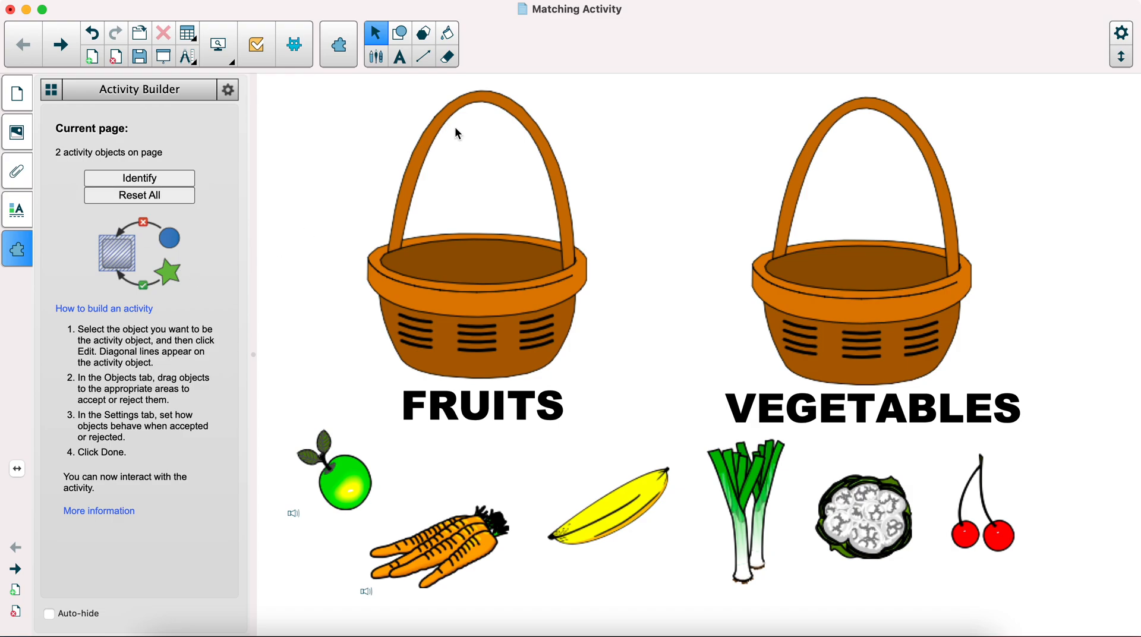
pyautogui.moveTo(547, 57)
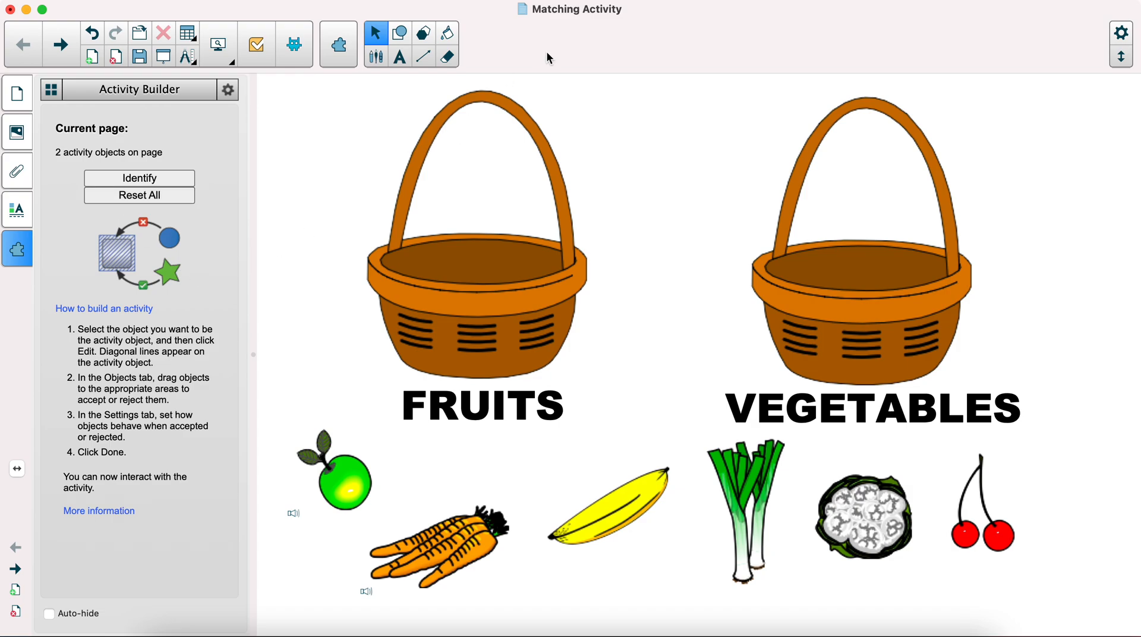